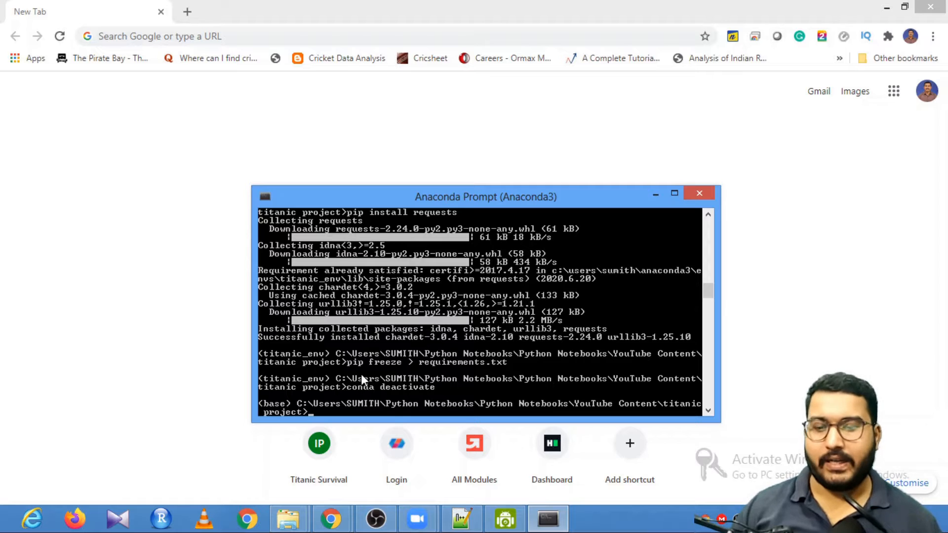
mouse_move(320, 417)
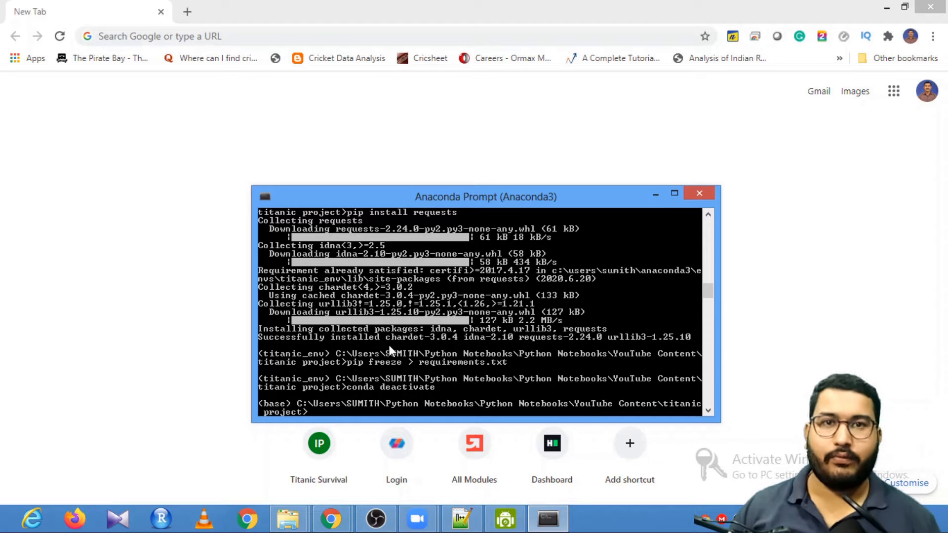
mouse_move(336, 409)
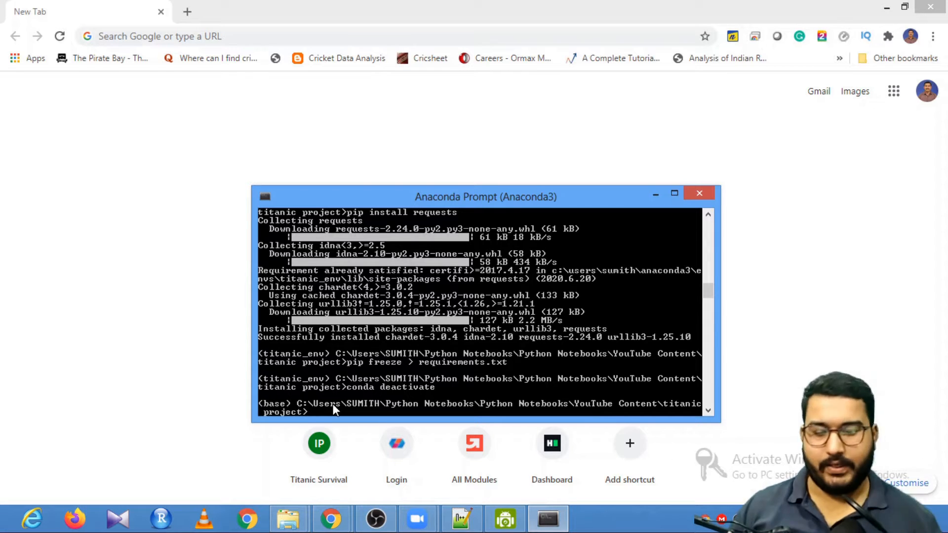
Run 'conda activate titanic_env' then launch Jupyter Notebook from the project folder.
left_click(317, 412)
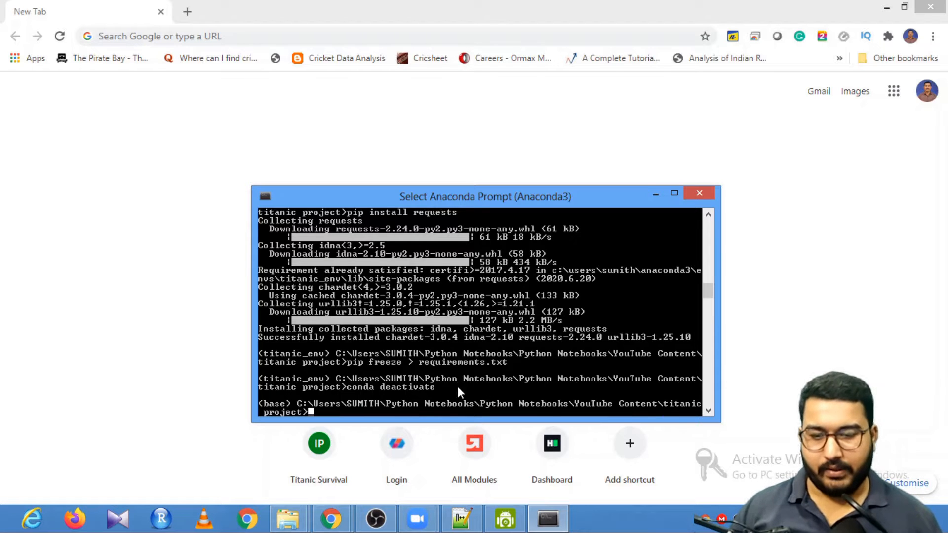
mouse_move(317, 417)
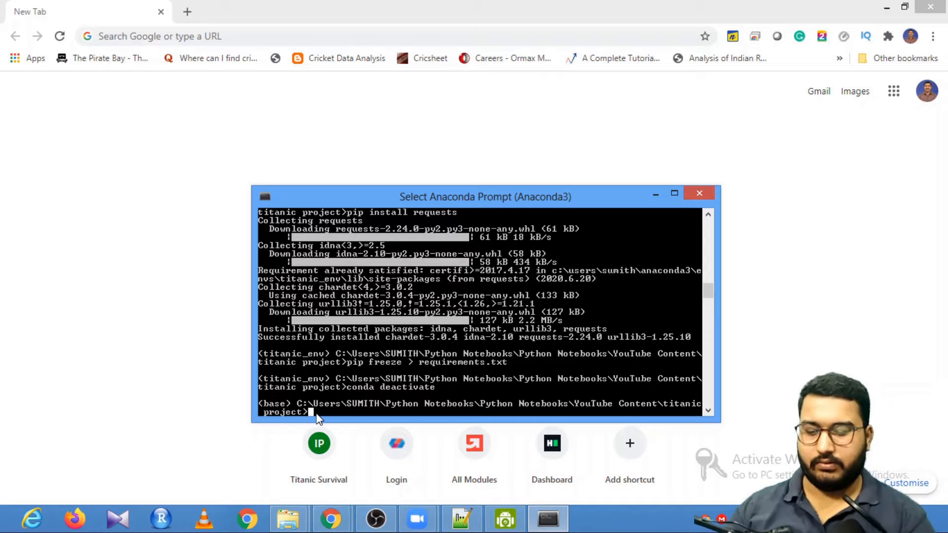
type("conda")
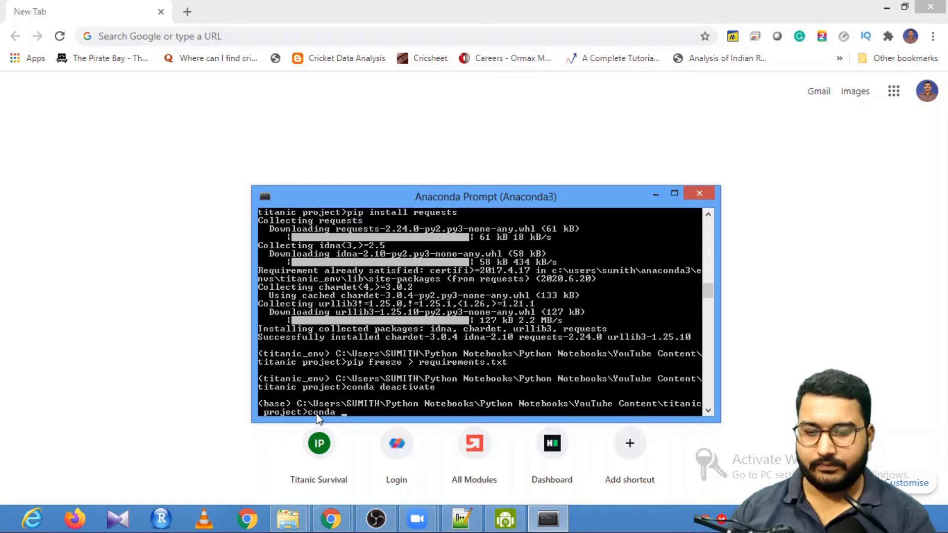
type("activate")
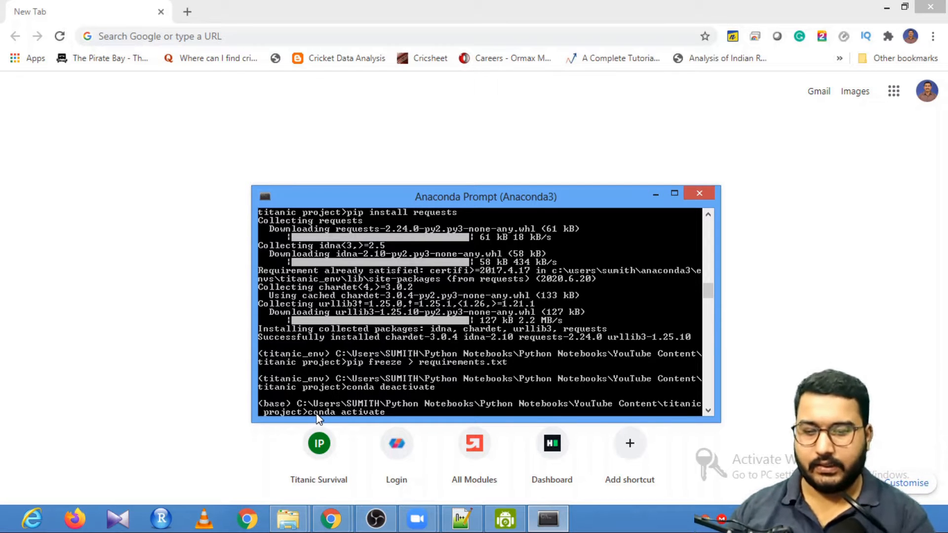
type("tit")
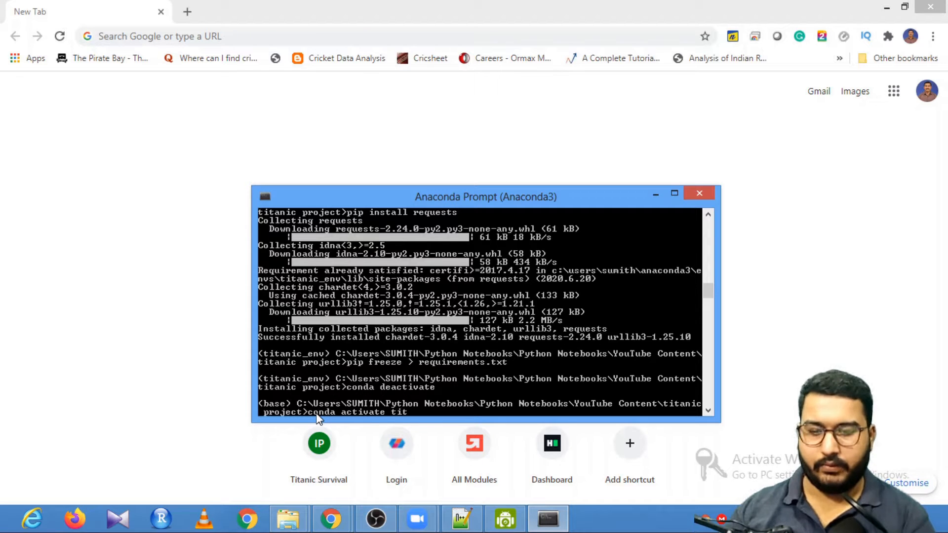
type("anic_env")
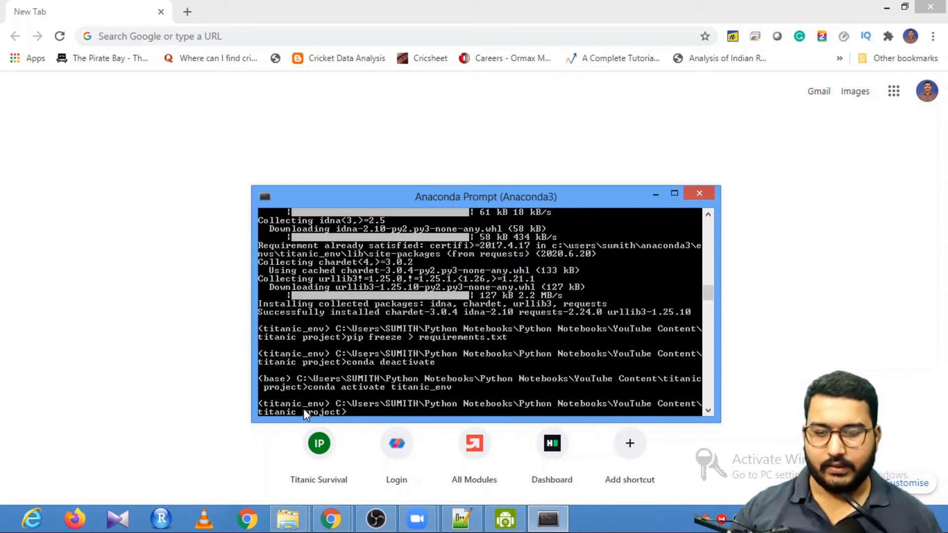
mouse_move(360, 421)
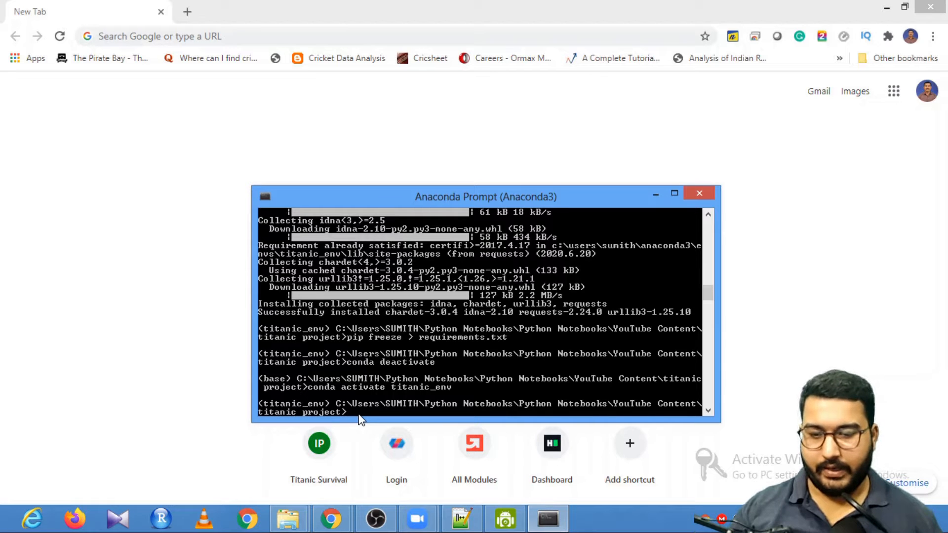
type("jupy")
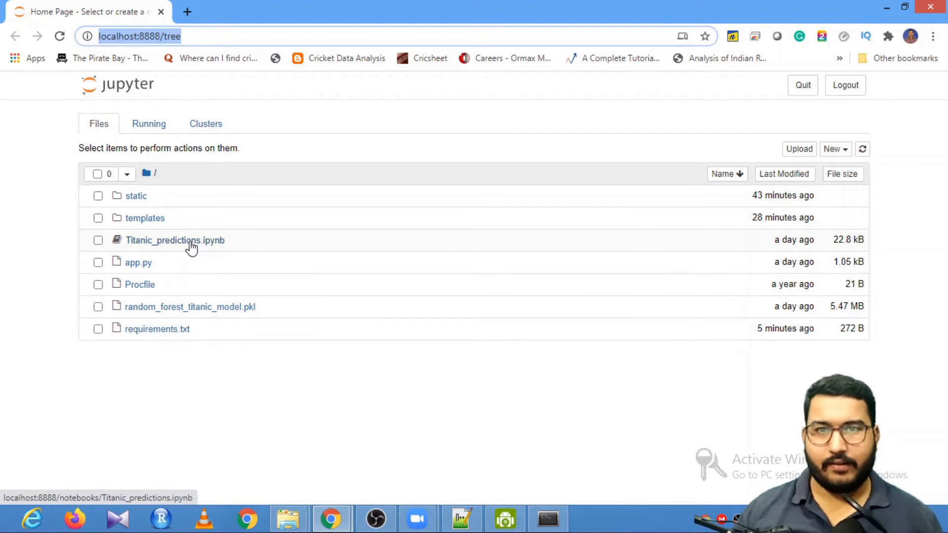
mouse_move(168, 248)
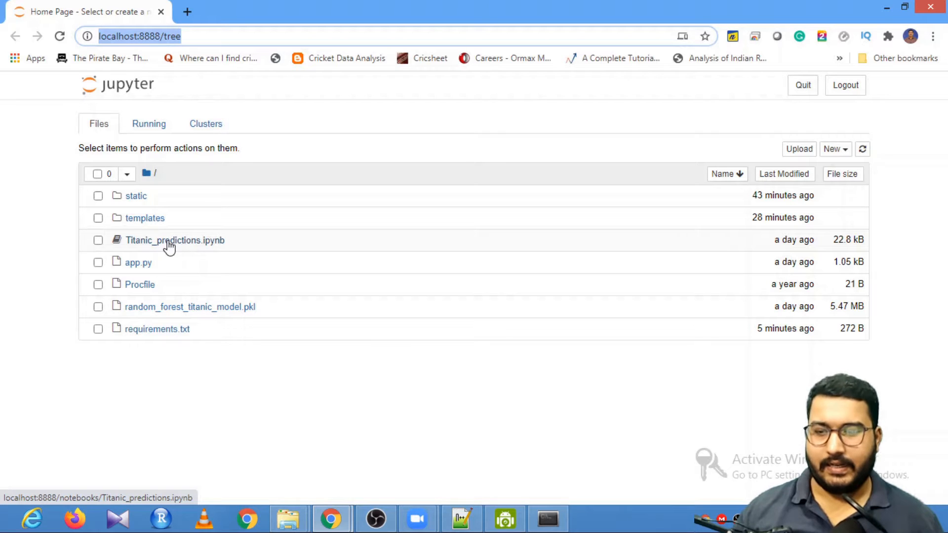
Open Titanic_predictions.ipynb from the Jupyter file listing.
left_click(175, 240)
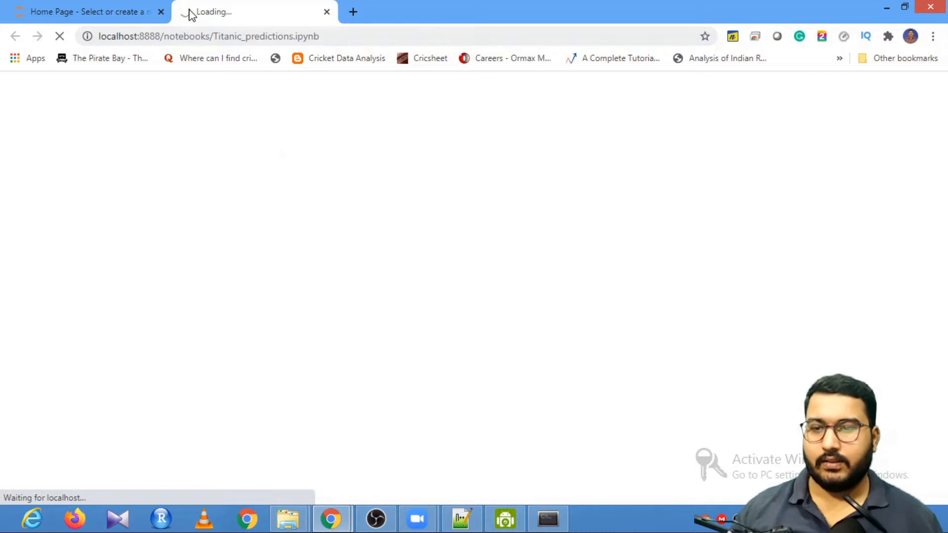
mouse_move(286, 184)
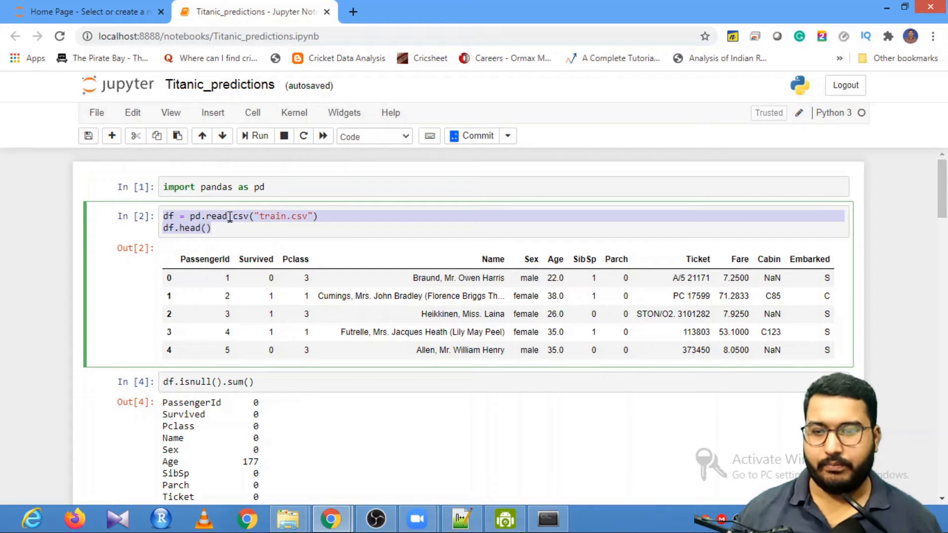
scroll("down", 3)
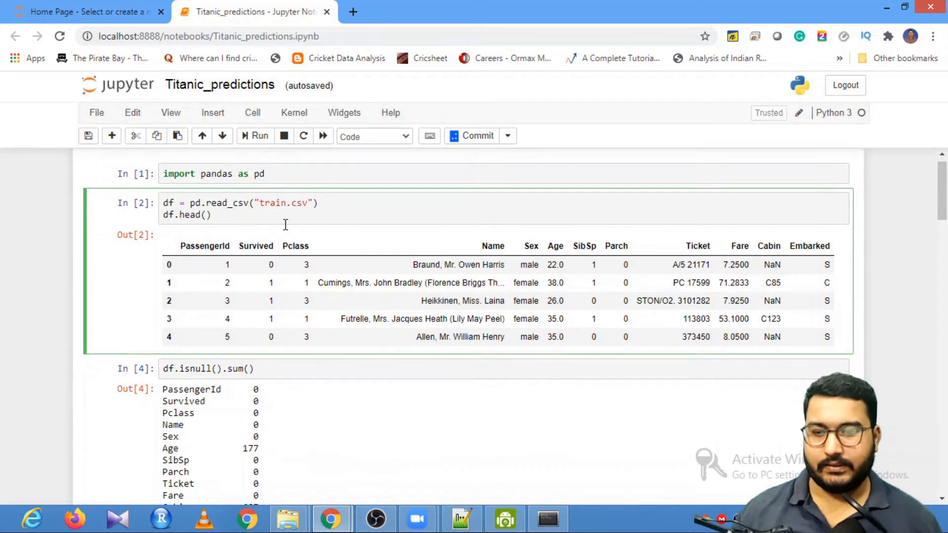
scroll("down", 3)
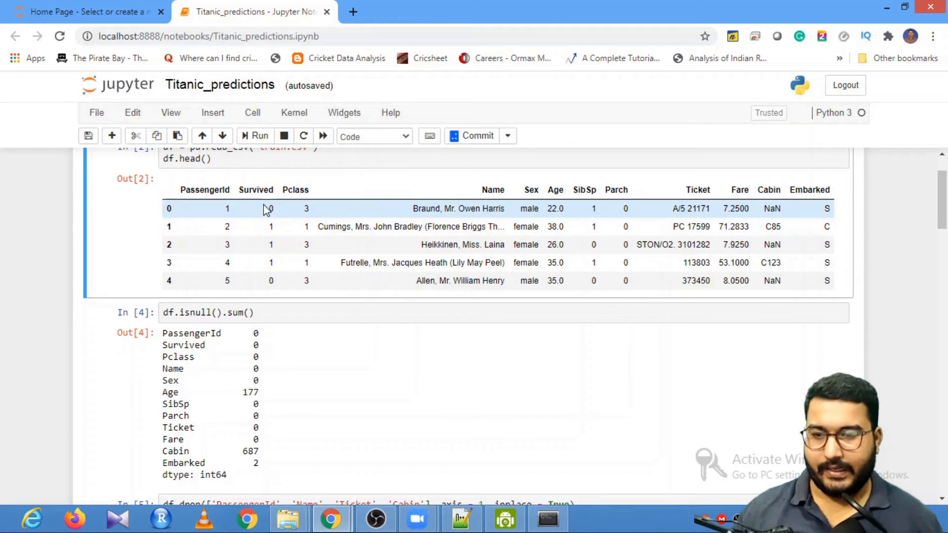
double_click(255, 190)
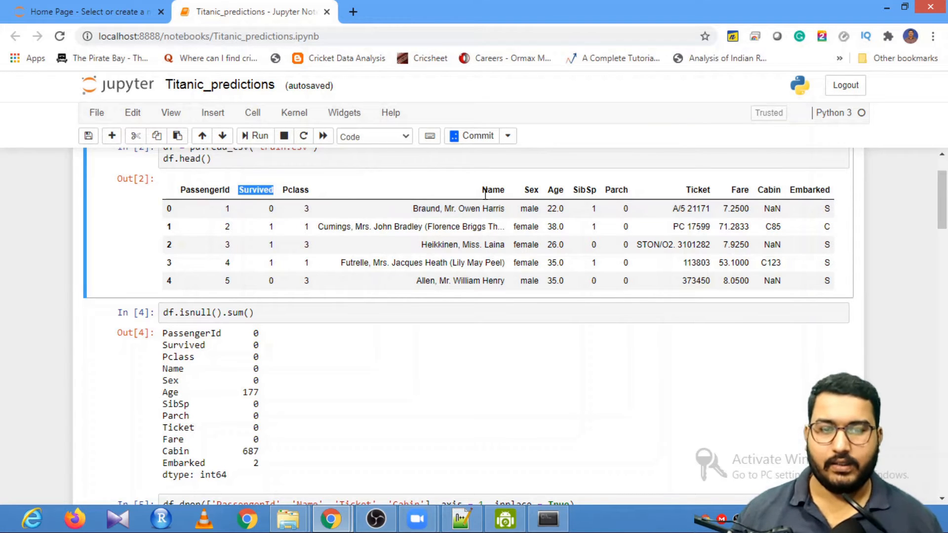
double_click(531, 190)
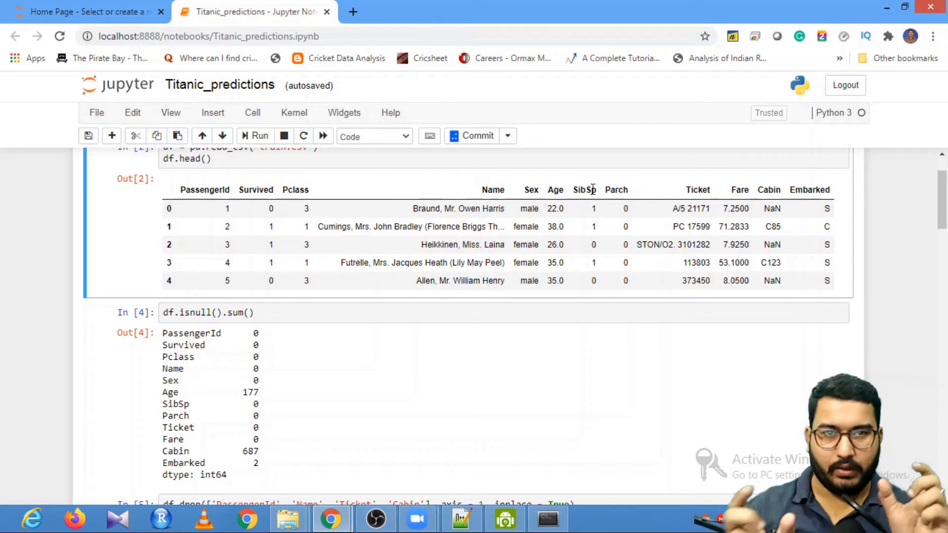
double_click(616, 189)
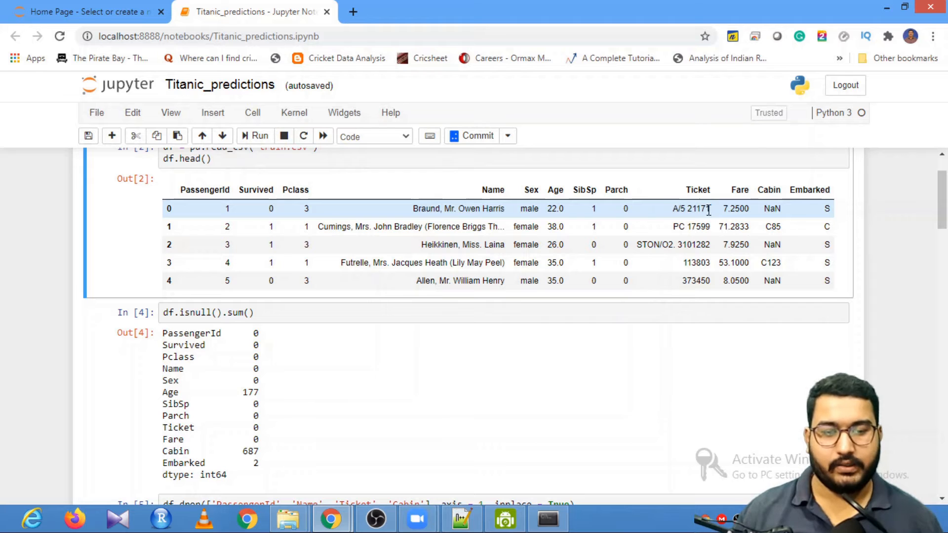
double_click(690, 208)
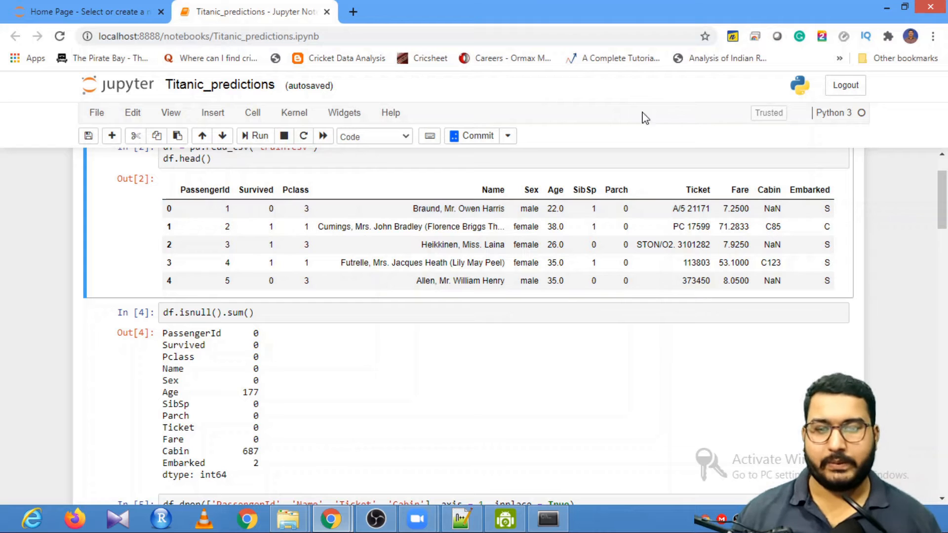
left_click(484, 208)
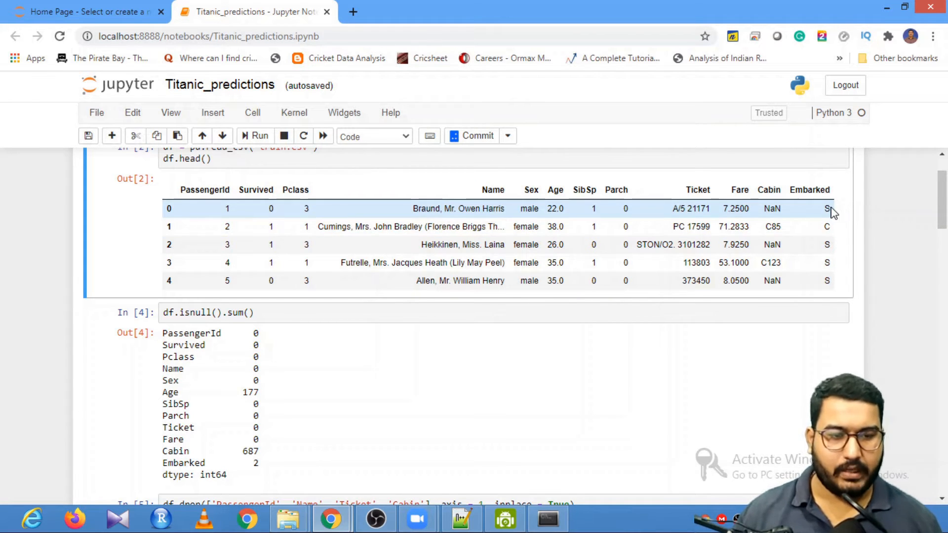
double_click(827, 208)
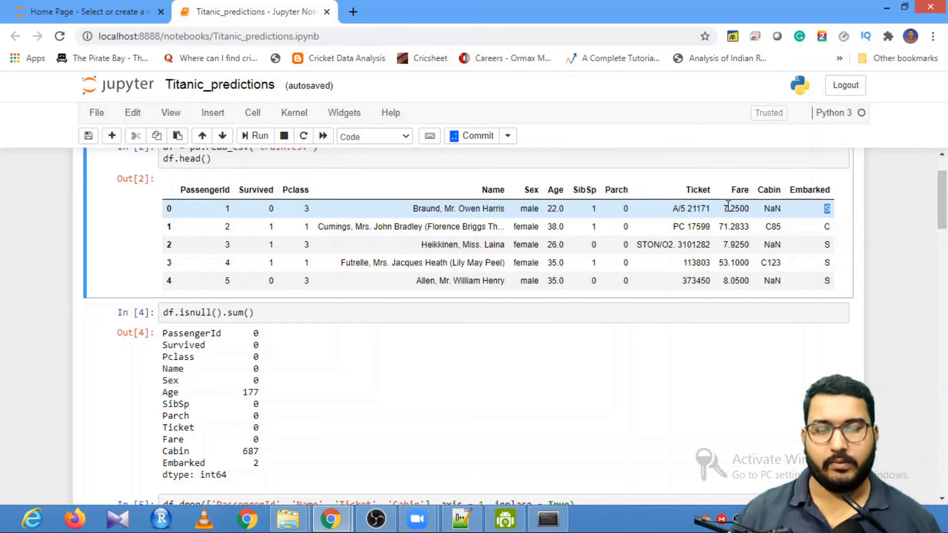
scroll("down", 3)
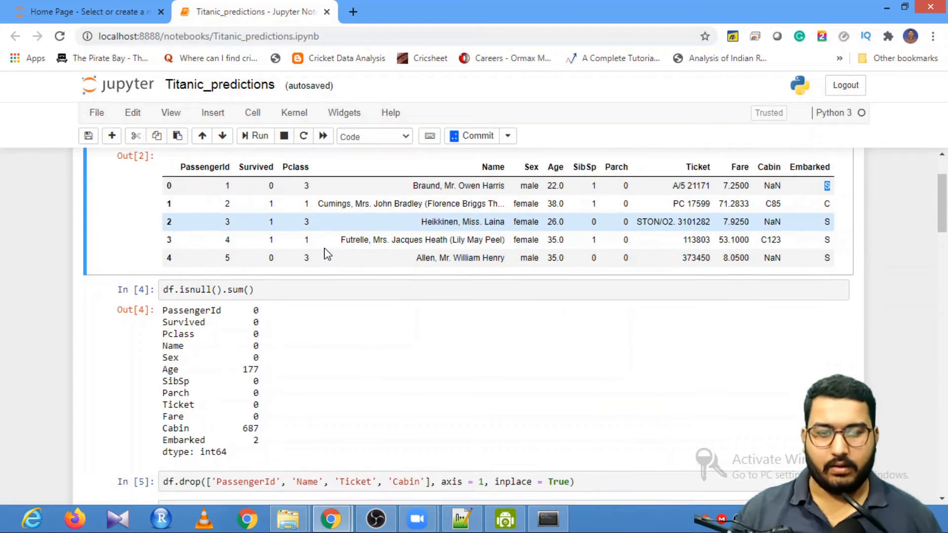
scroll("down", 3)
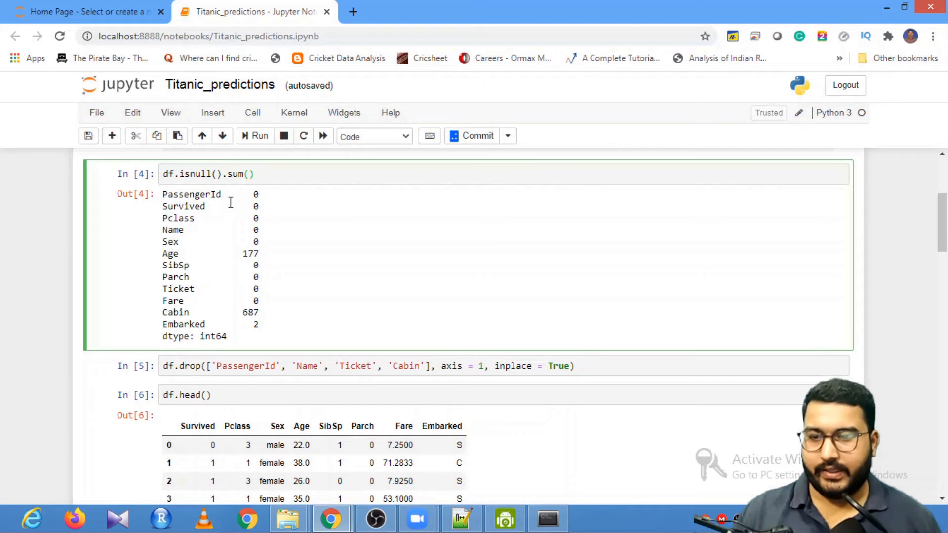
mouse_move(253, 257)
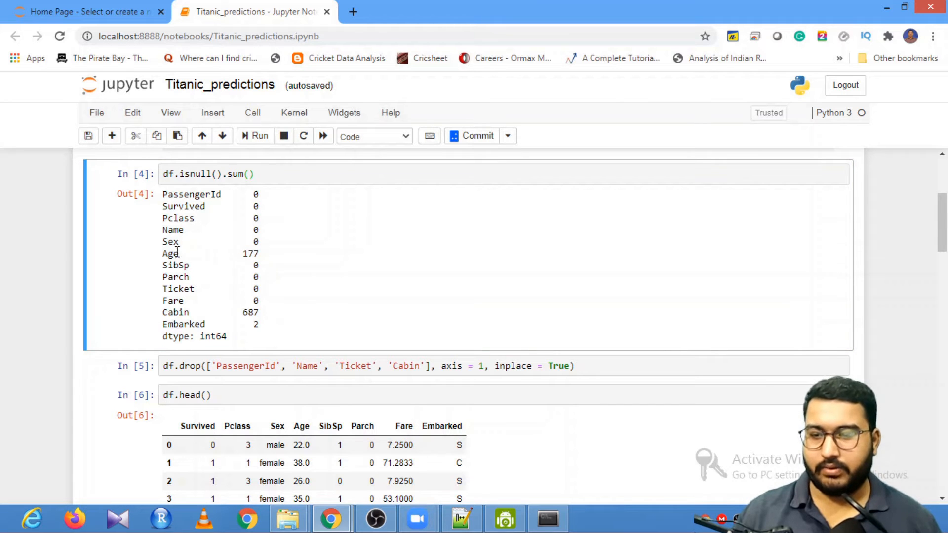
double_click(211, 313)
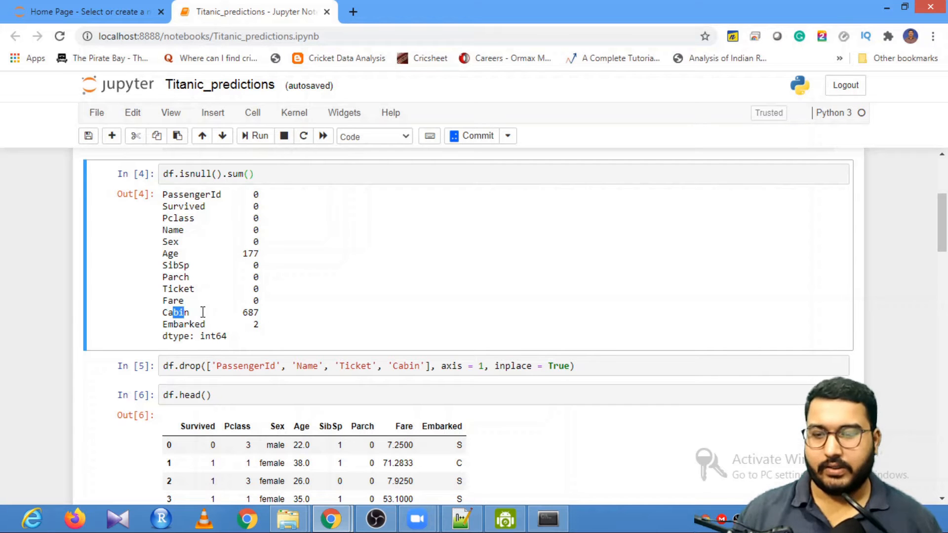
triple_click(179, 313)
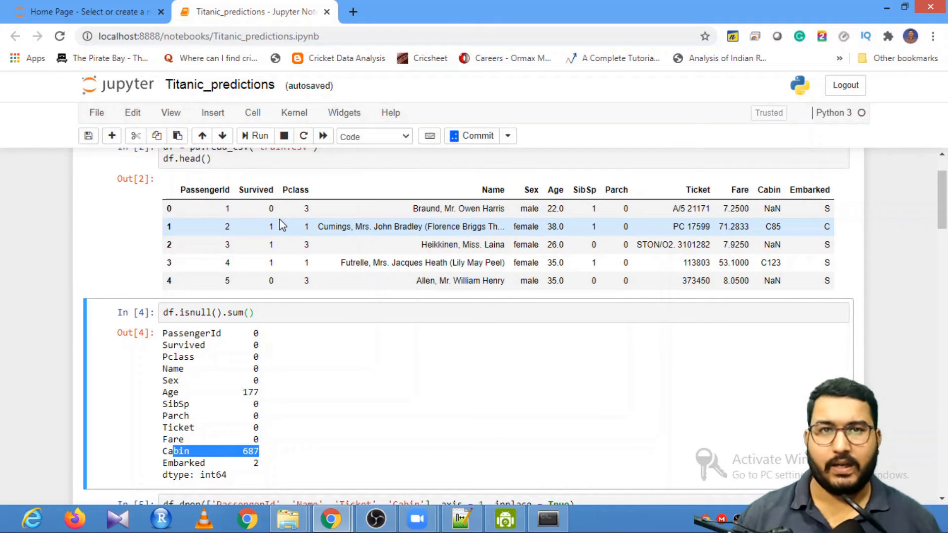
scroll("down", 3)
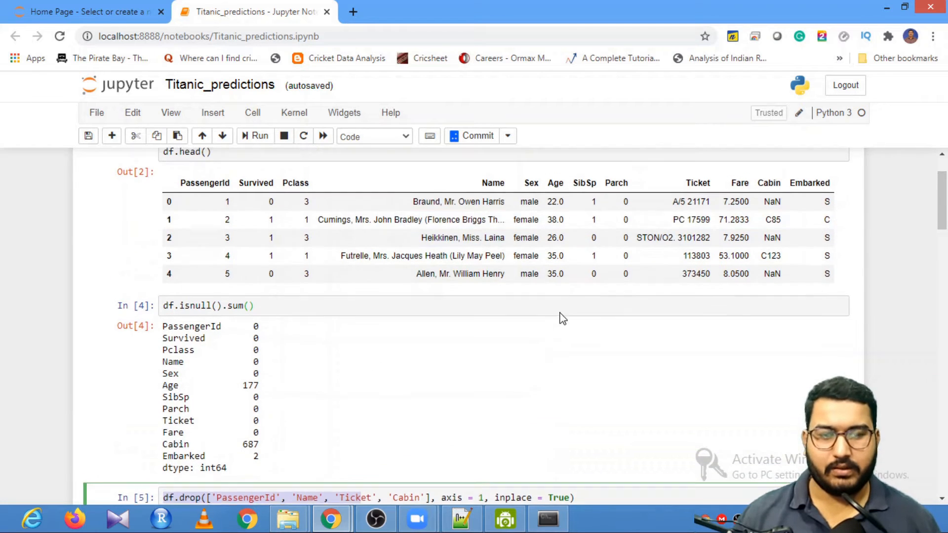
scroll("down", 3)
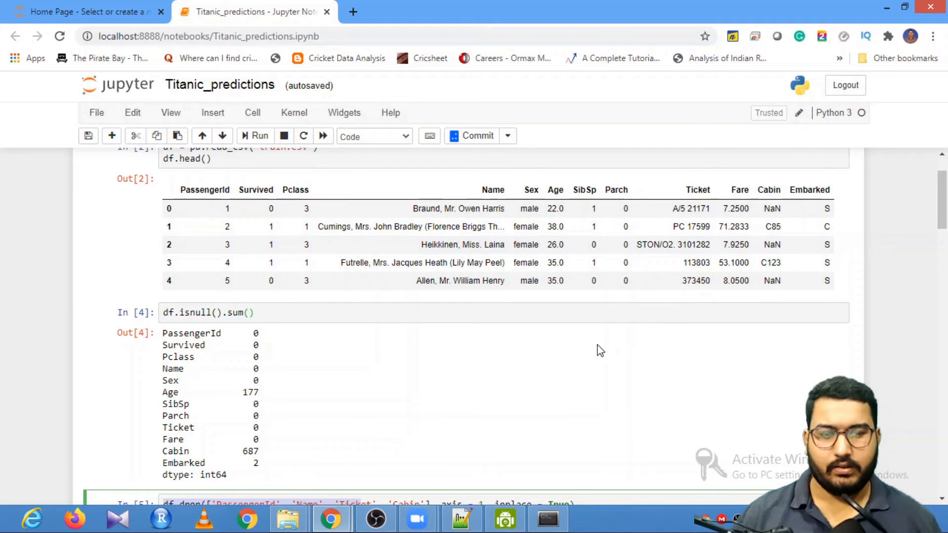
scroll("down", 3)
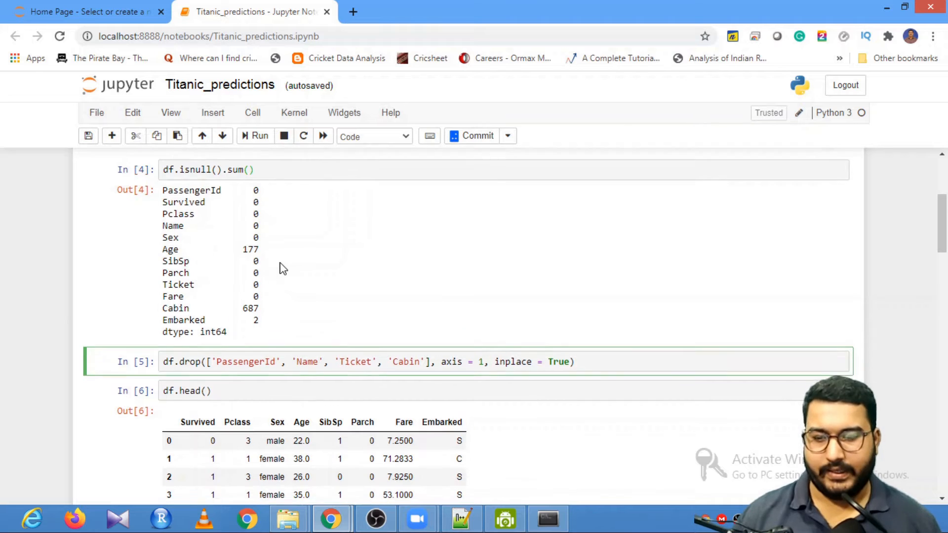
scroll("down", 3)
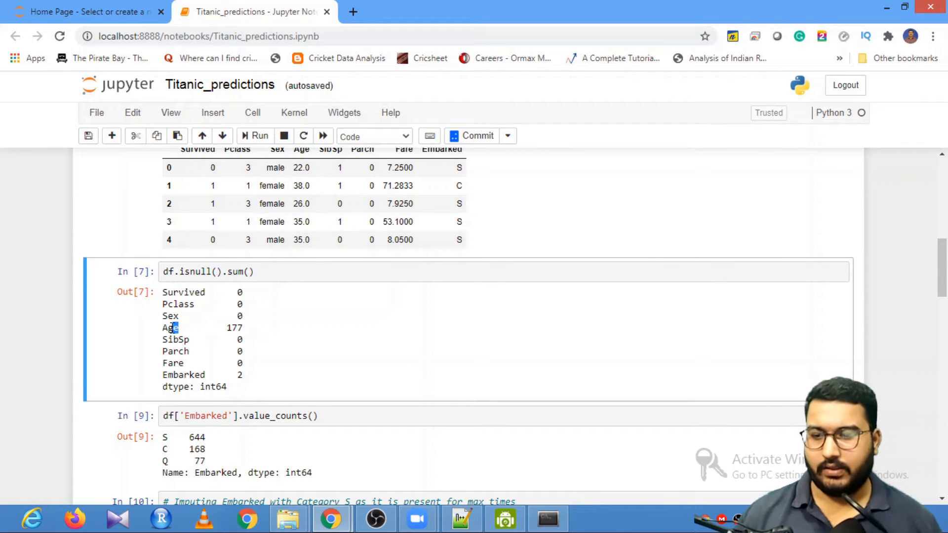
double_click(185, 376)
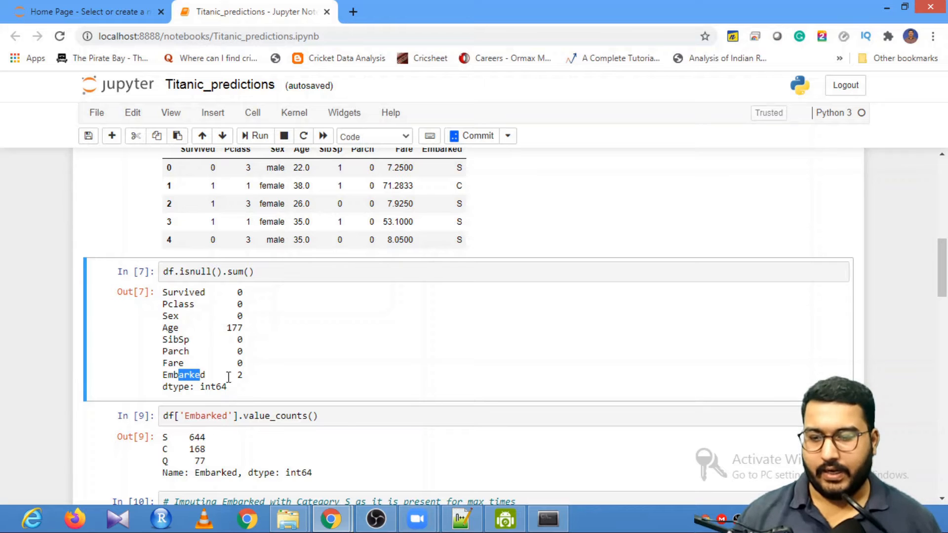
scroll("down", 3)
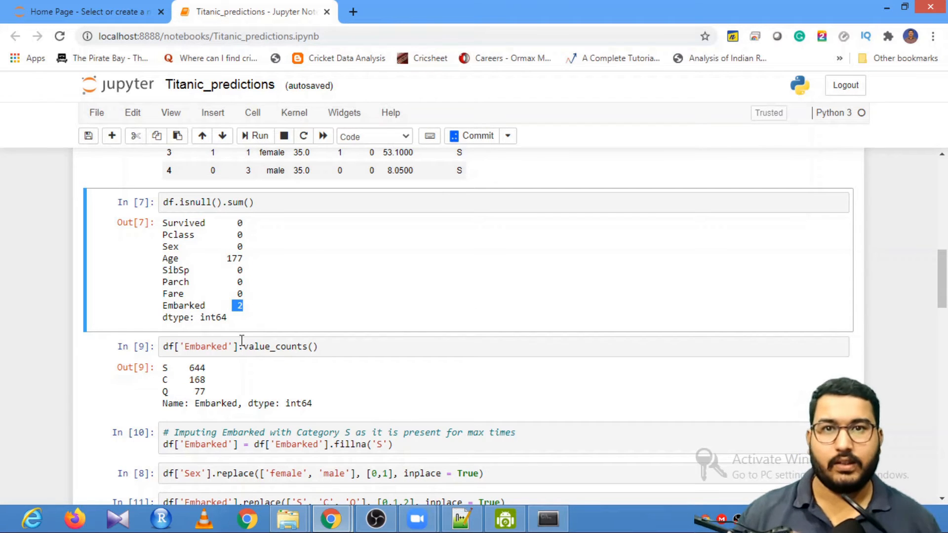
scroll("down", 3)
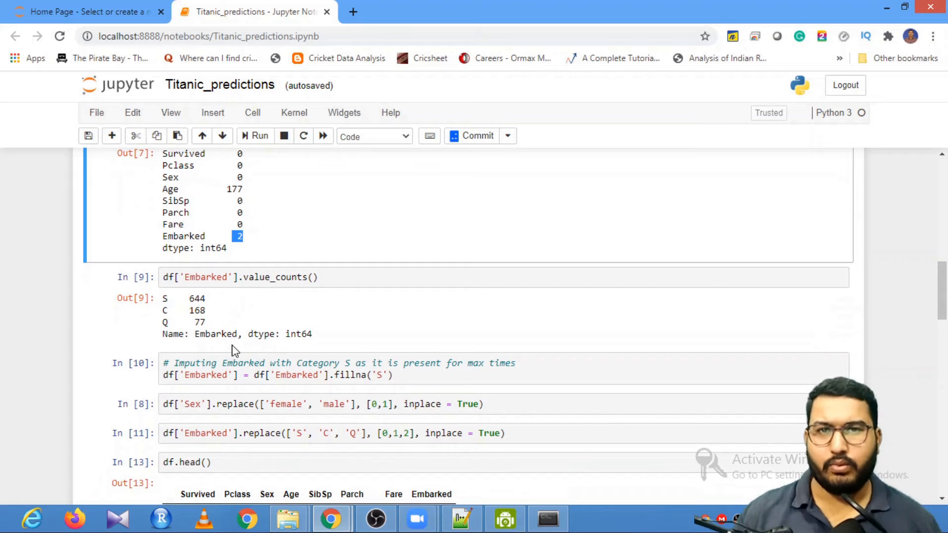
left_click(213, 277)
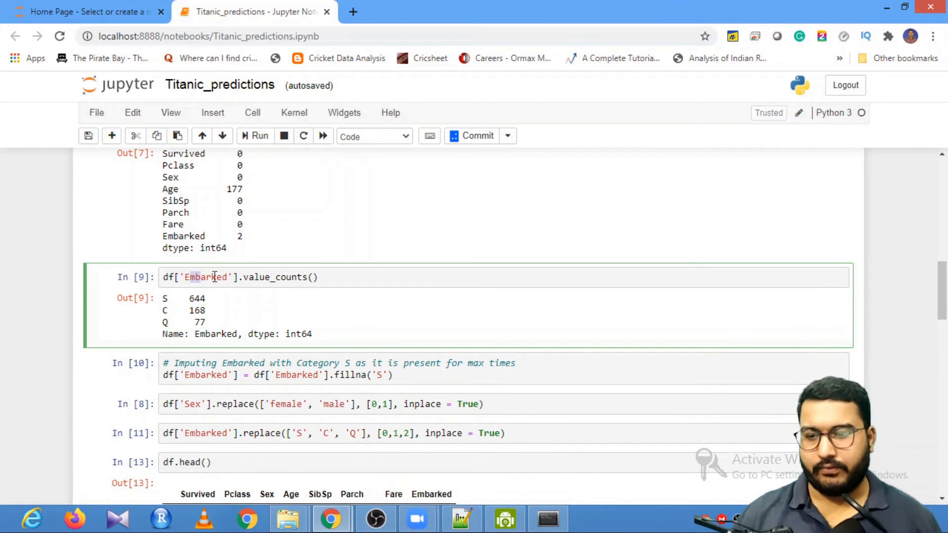
double_click(206, 276)
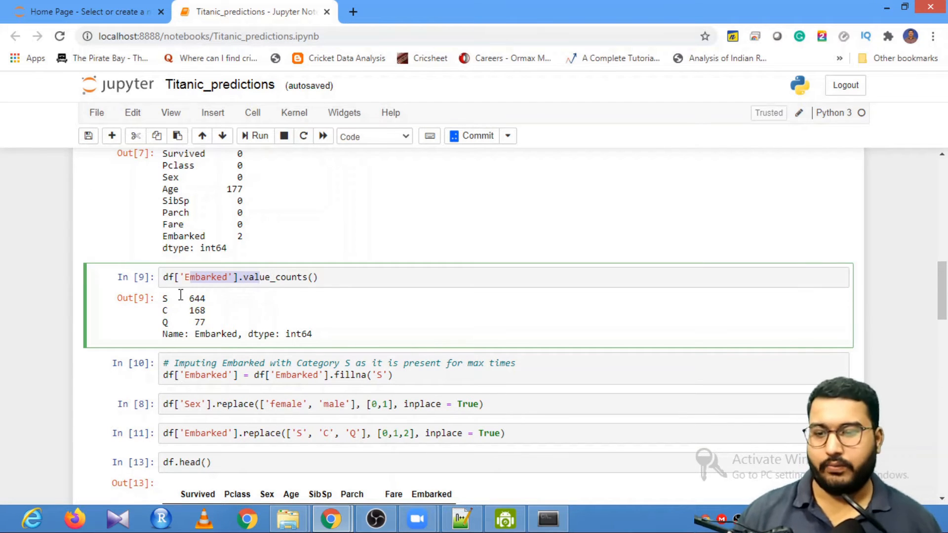
left_click_drag(162, 298, 204, 322)
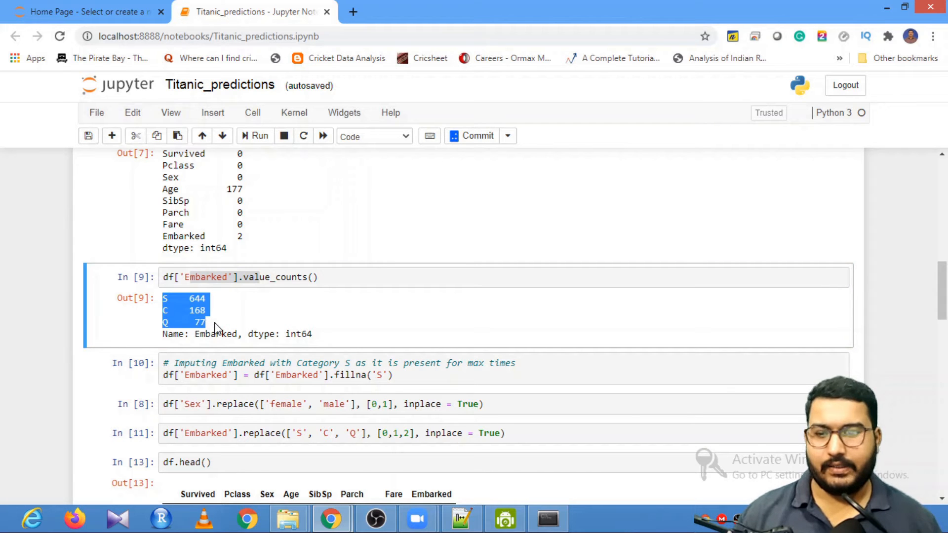
left_click(363, 375)
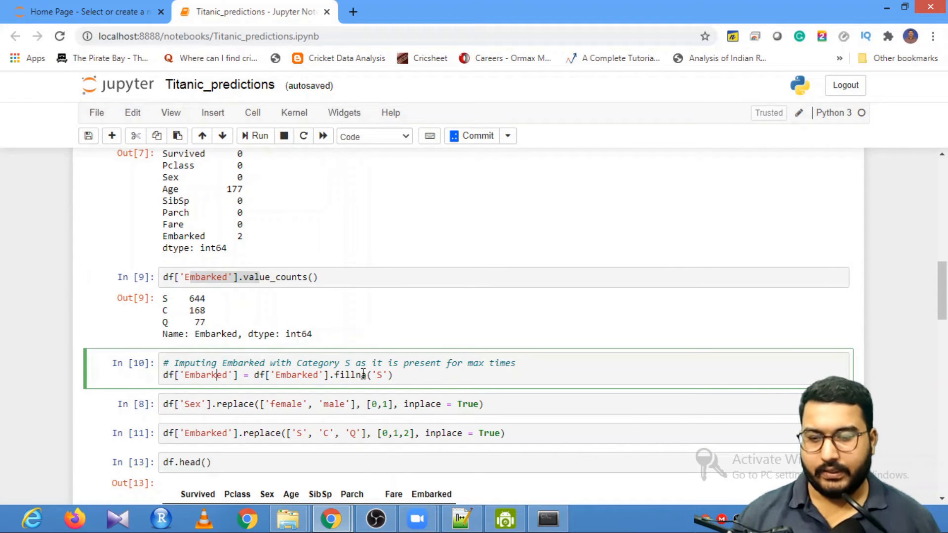
double_click(296, 375)
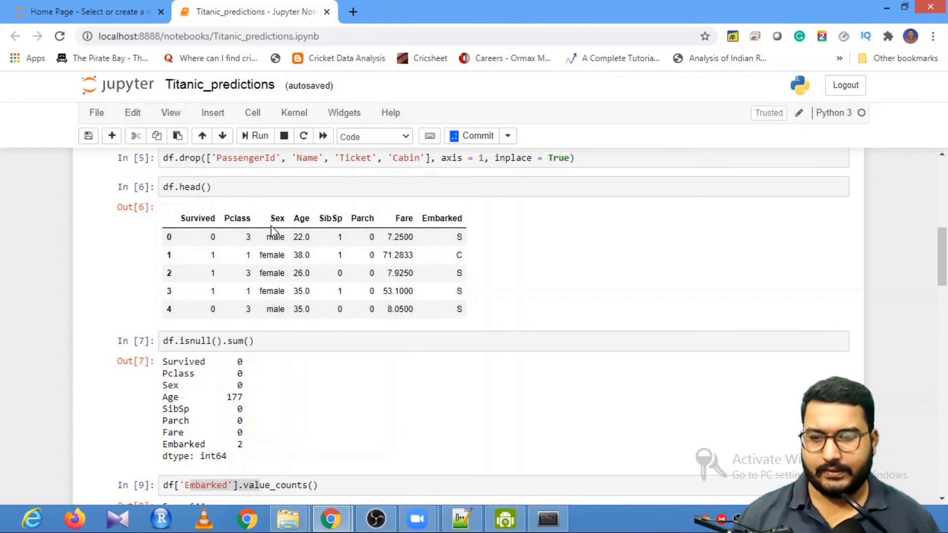
left_click(275, 236)
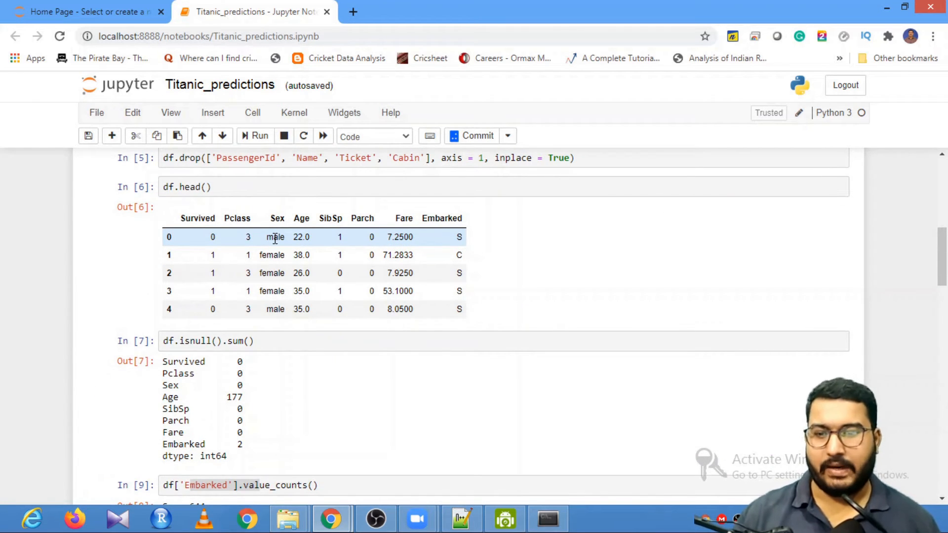
scroll("down", 3)
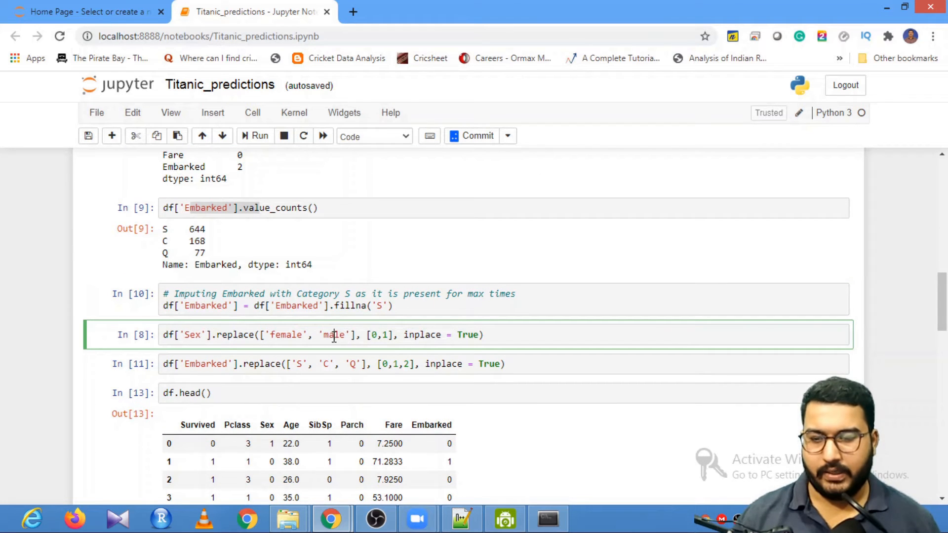
scroll("down", 3)
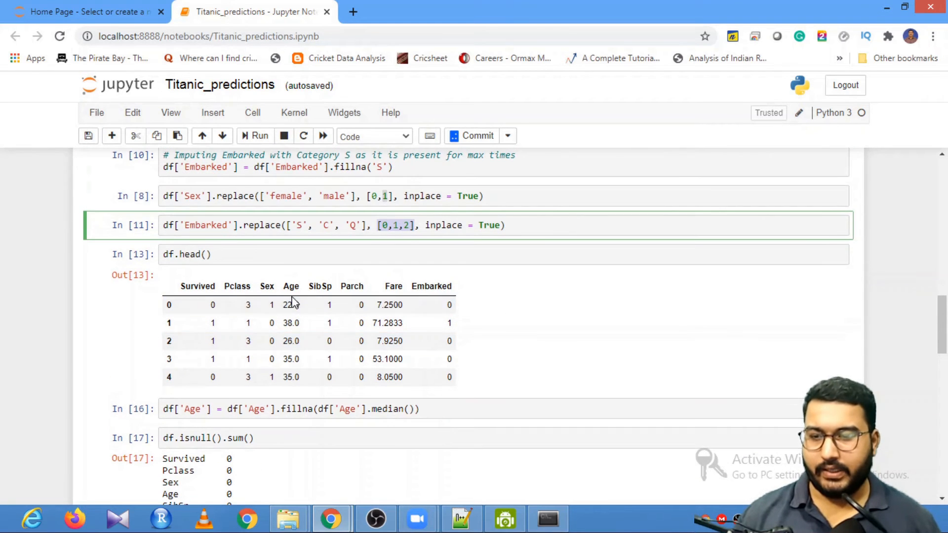
scroll("down", 3)
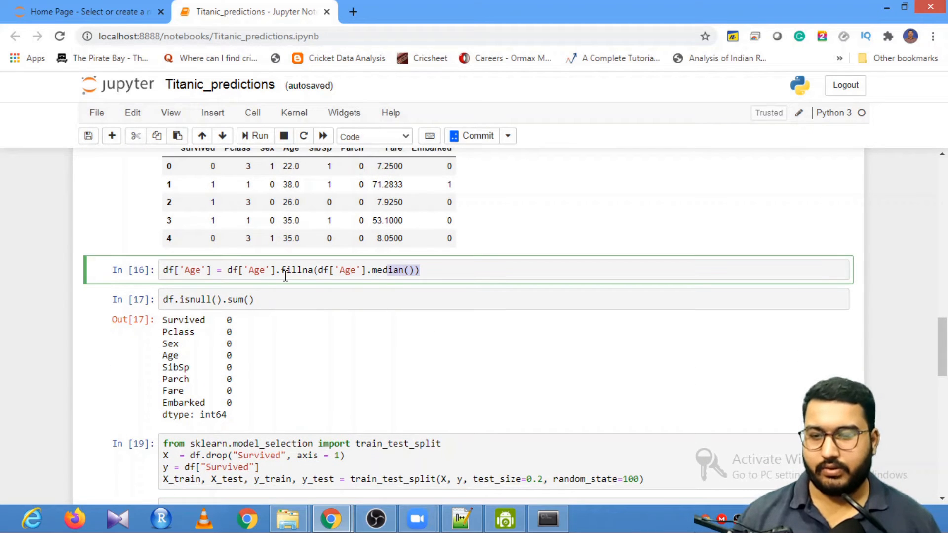
double_click(195, 270)
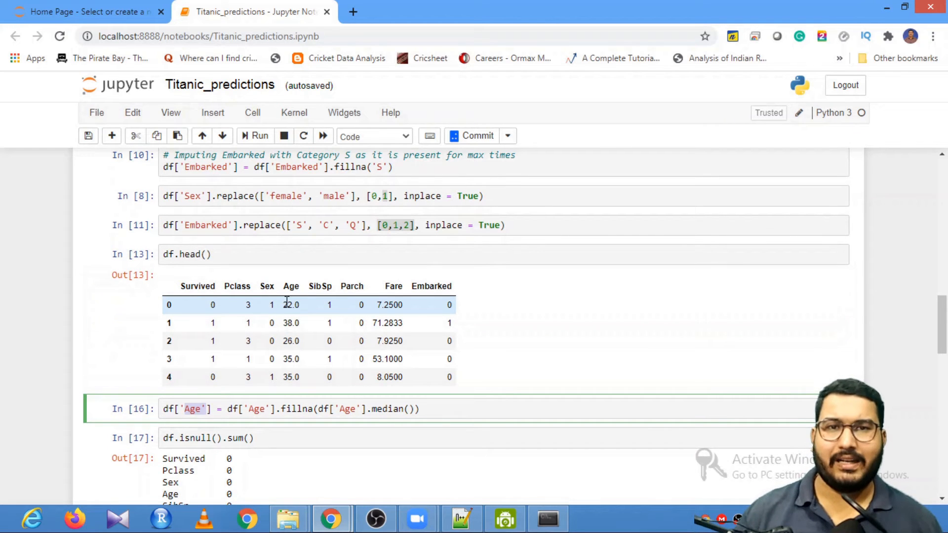
scroll("down", 3)
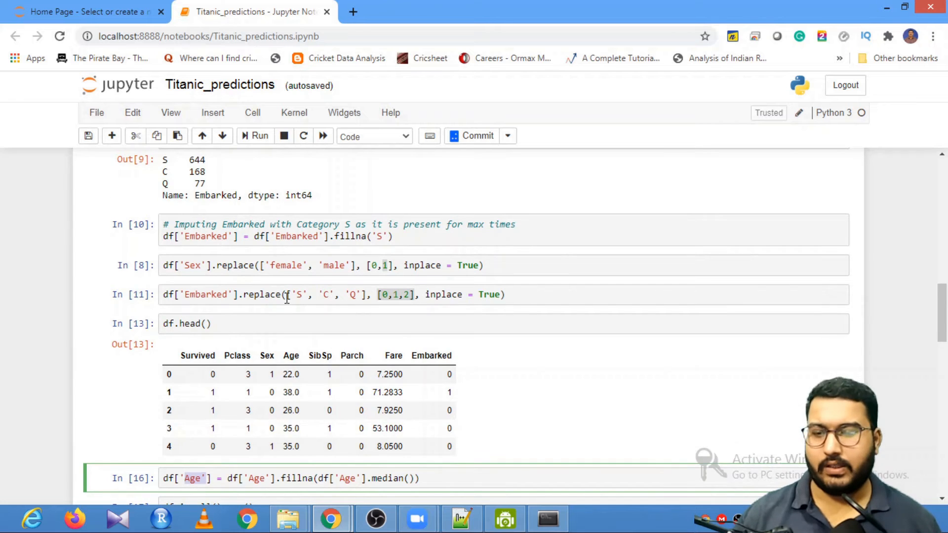
scroll("down", 3)
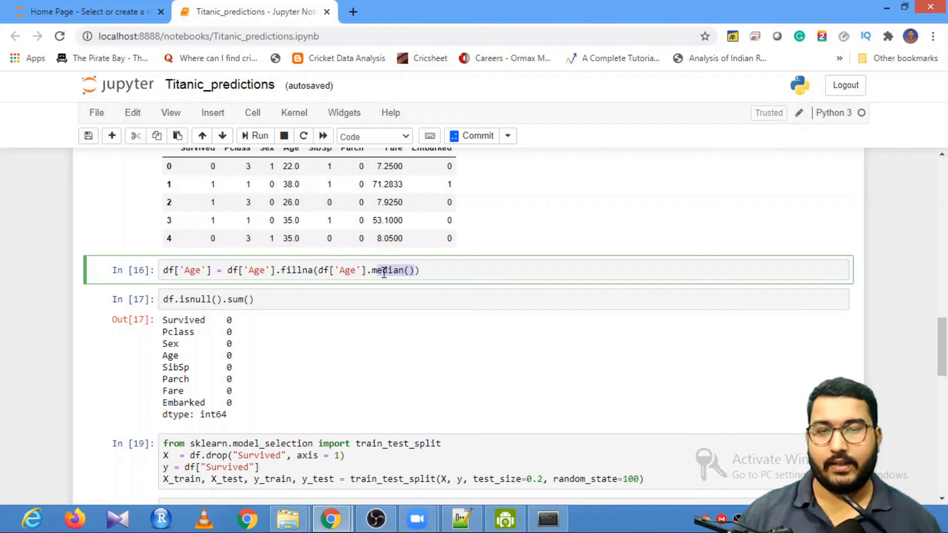
scroll("down", 3)
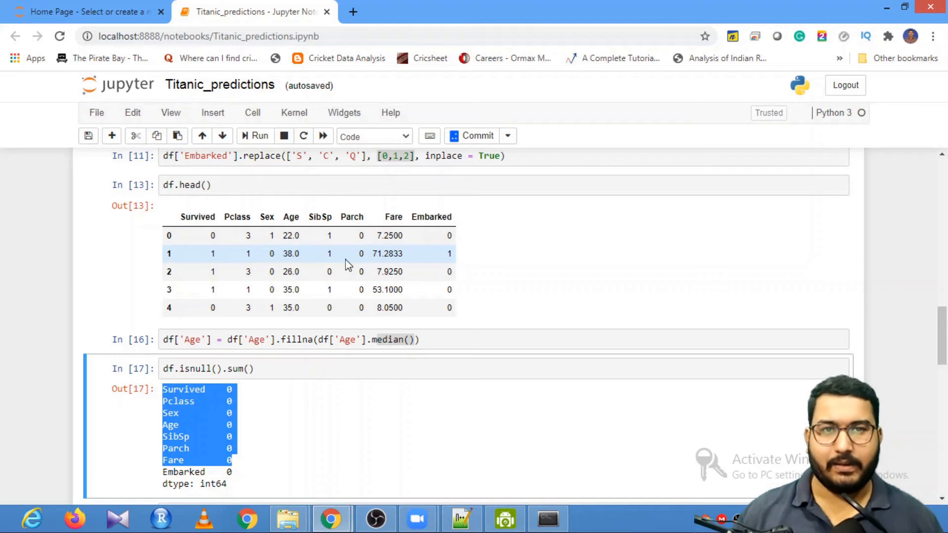
mouse_move(309, 261)
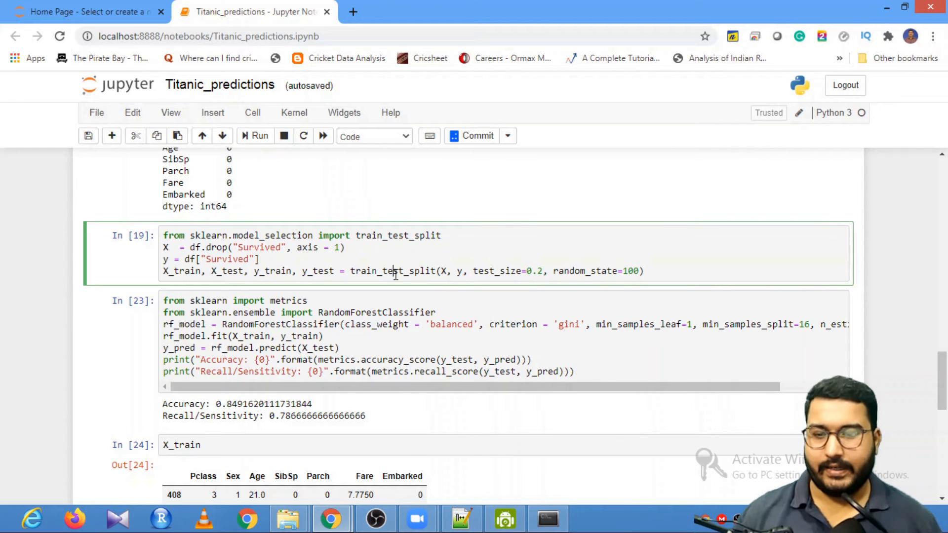
scroll("down", 3)
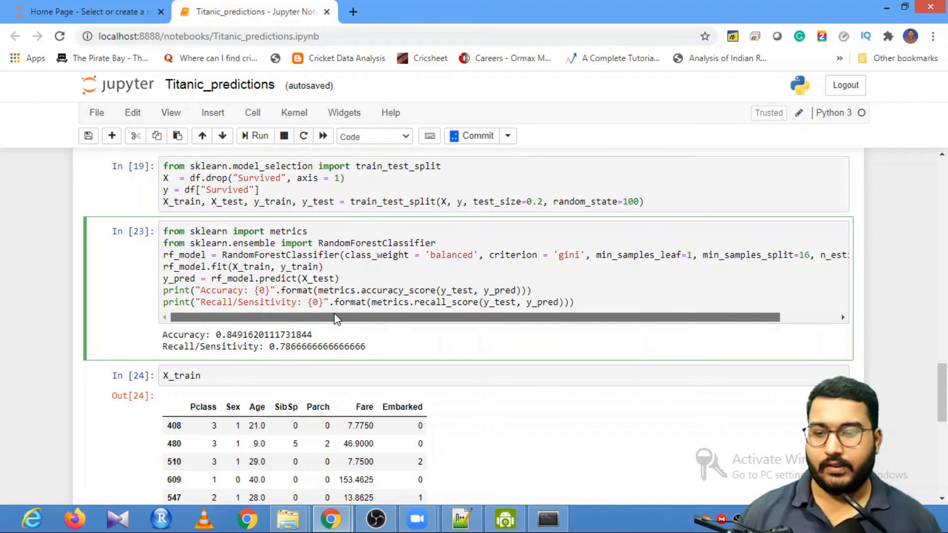
scroll("down", 3)
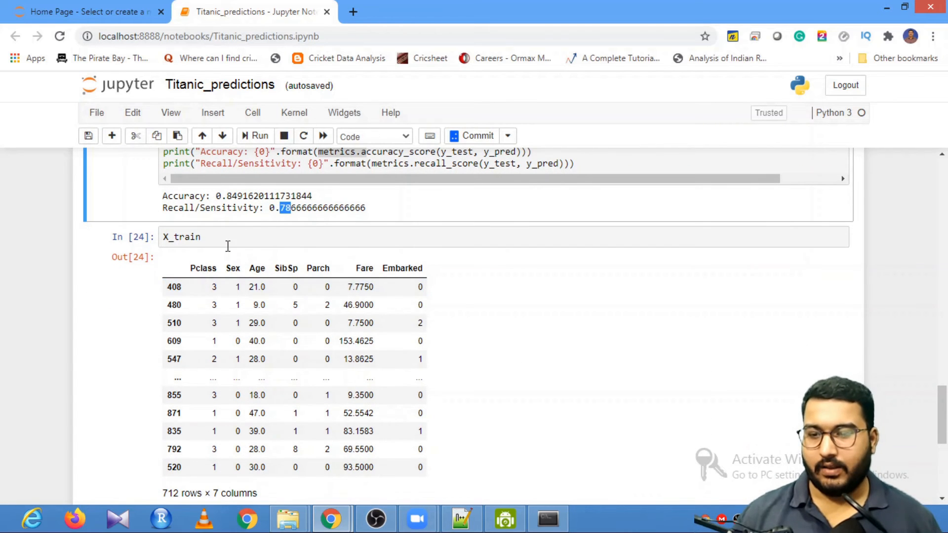
scroll("down", 3)
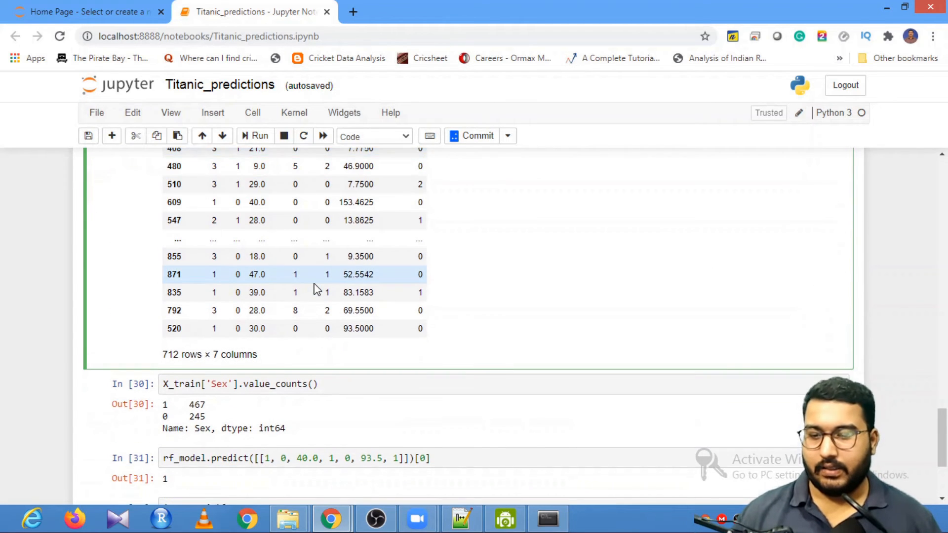
scroll("down", 3)
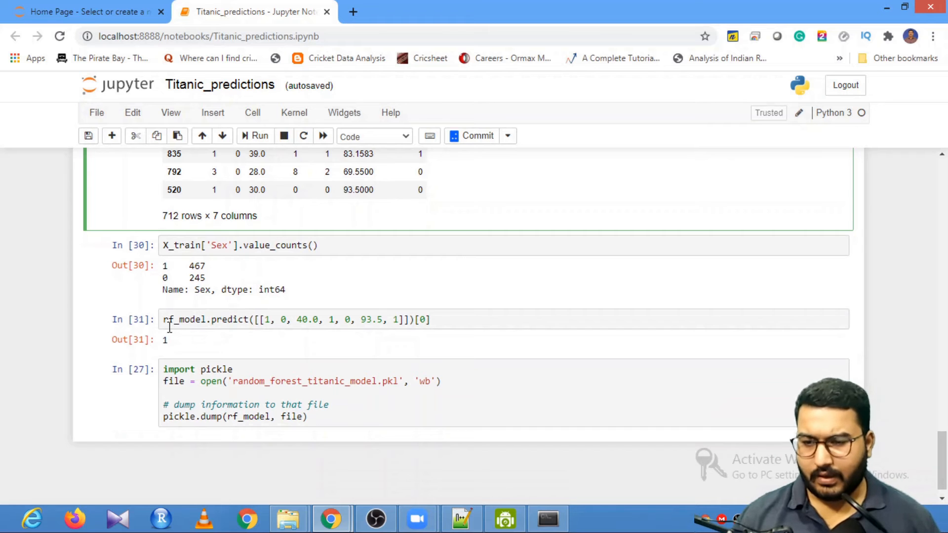
double_click(194, 319)
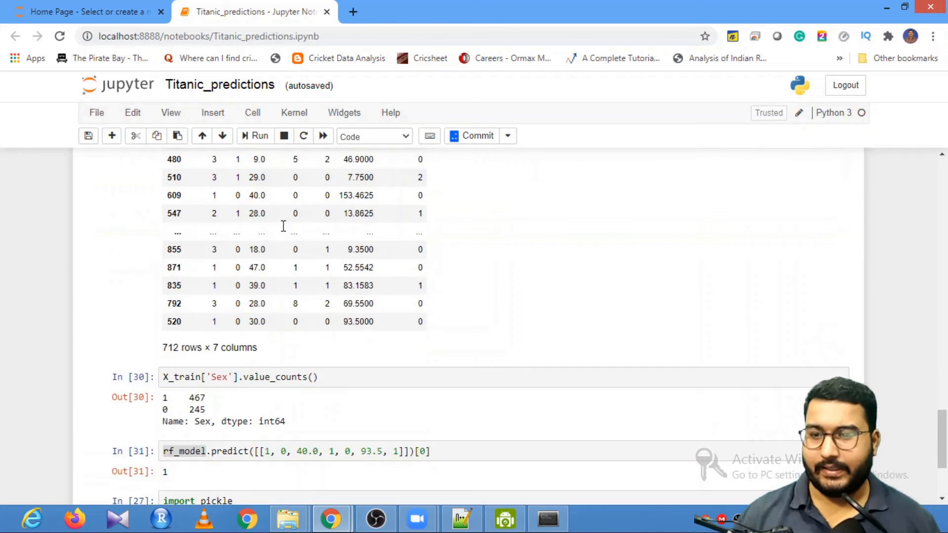
scroll("down", 3)
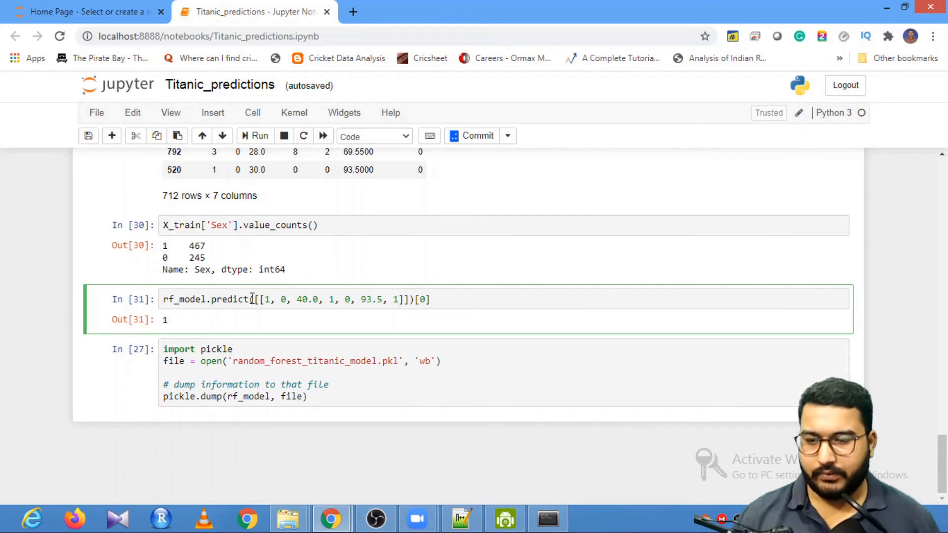
double_click(229, 299)
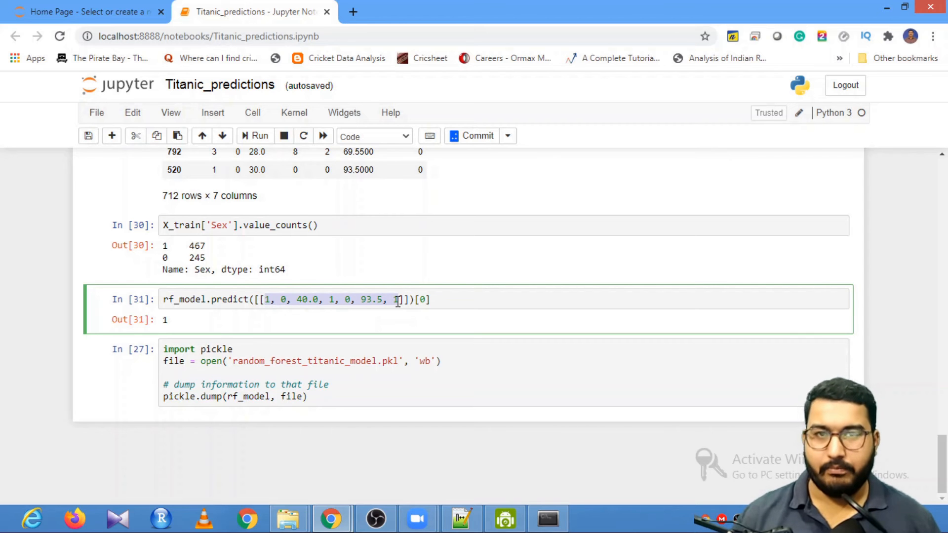
scroll("down", 3)
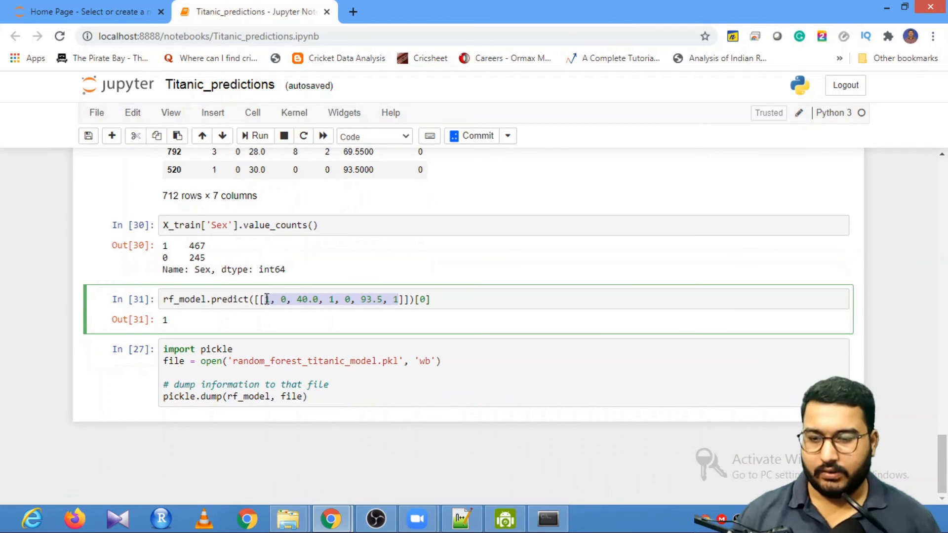
scroll("down", 3)
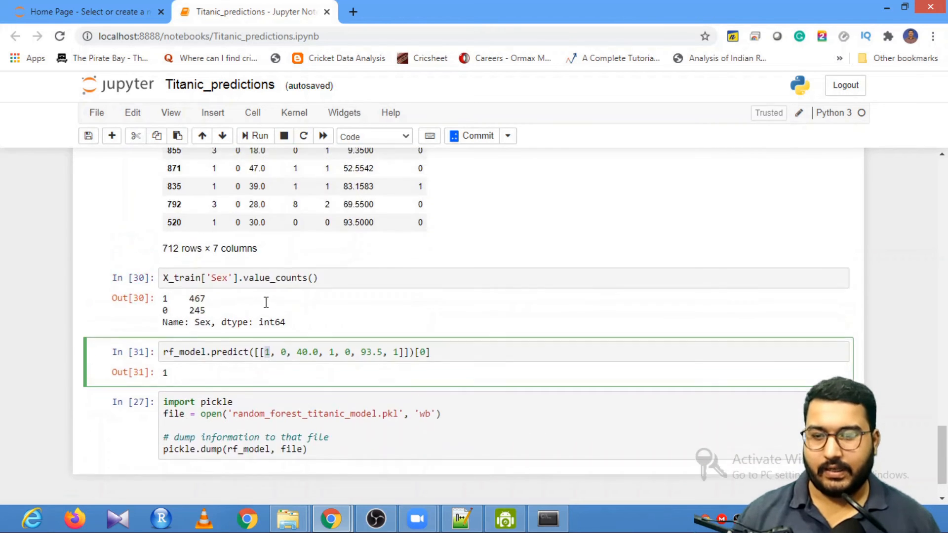
scroll("down", 3)
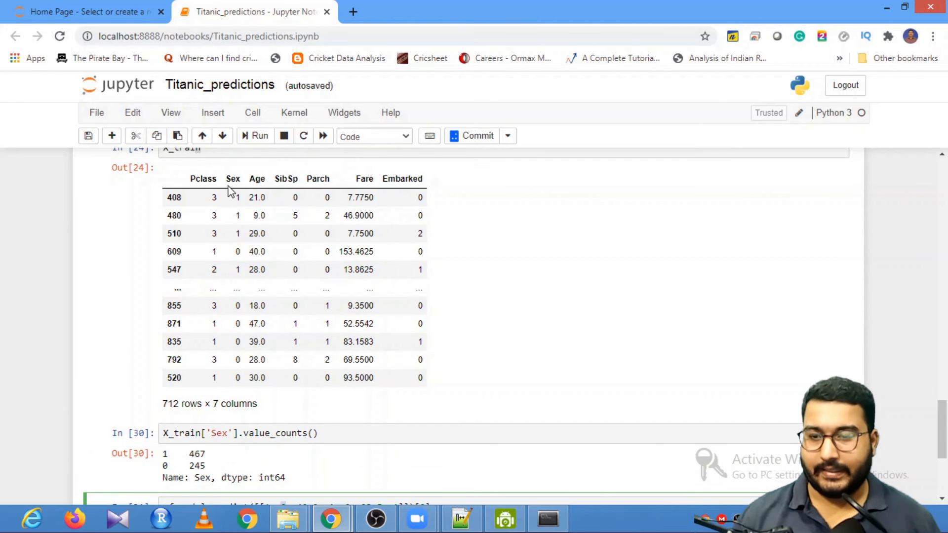
scroll("down", 3)
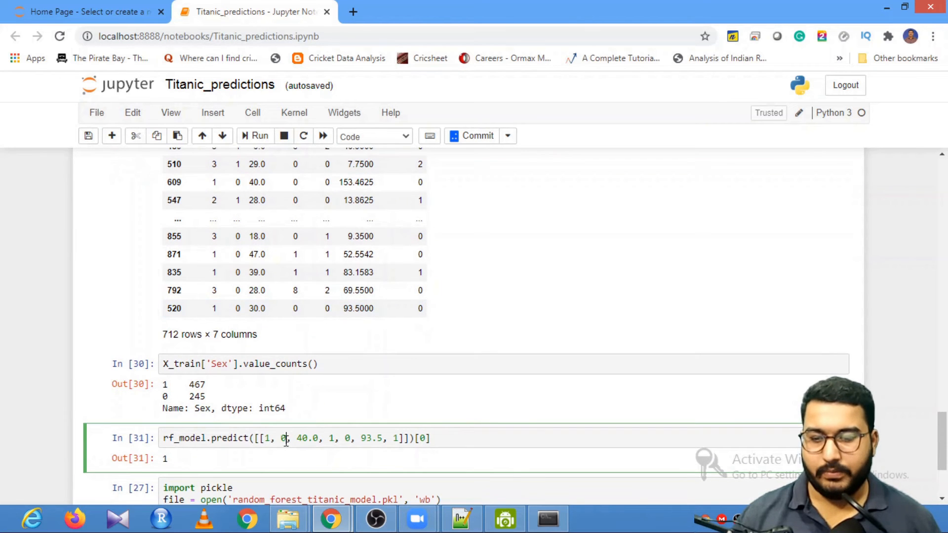
scroll("down", 3)
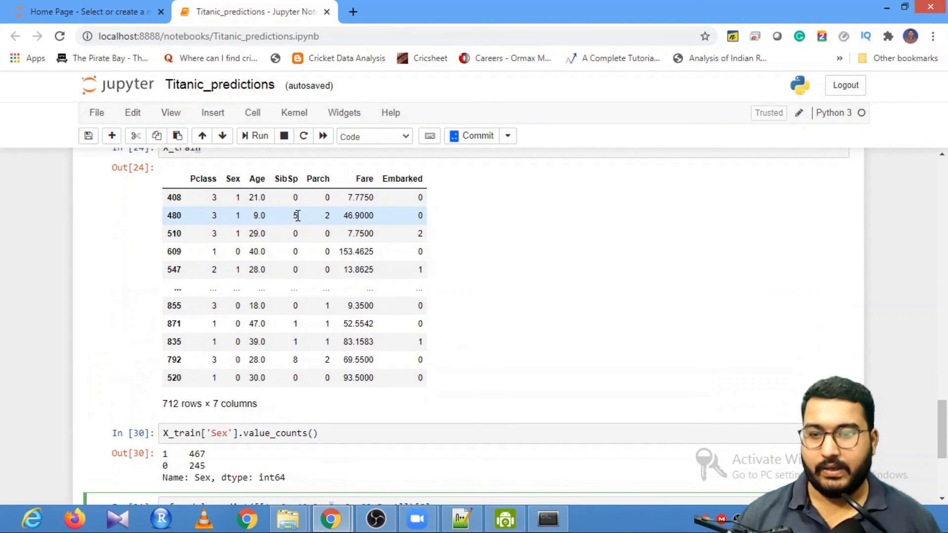
scroll("down", 3)
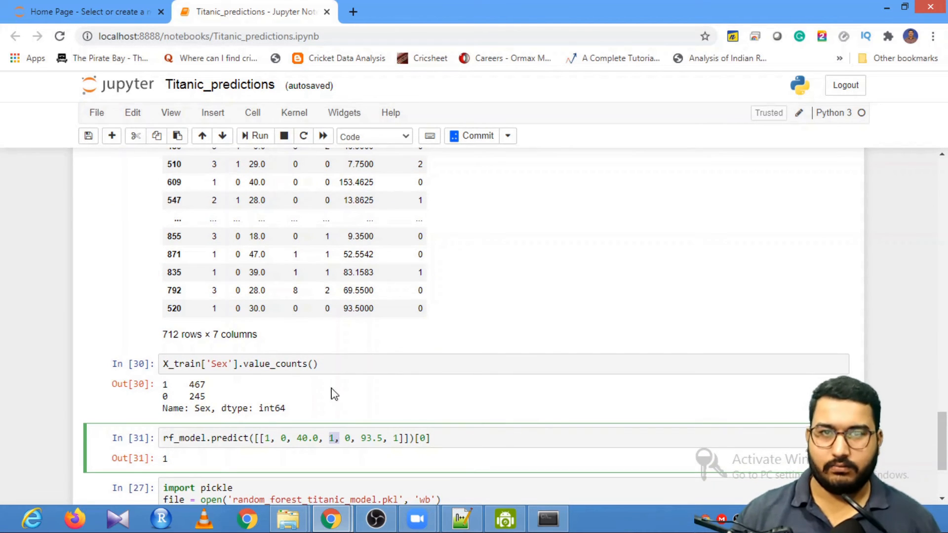
scroll("down", 3)
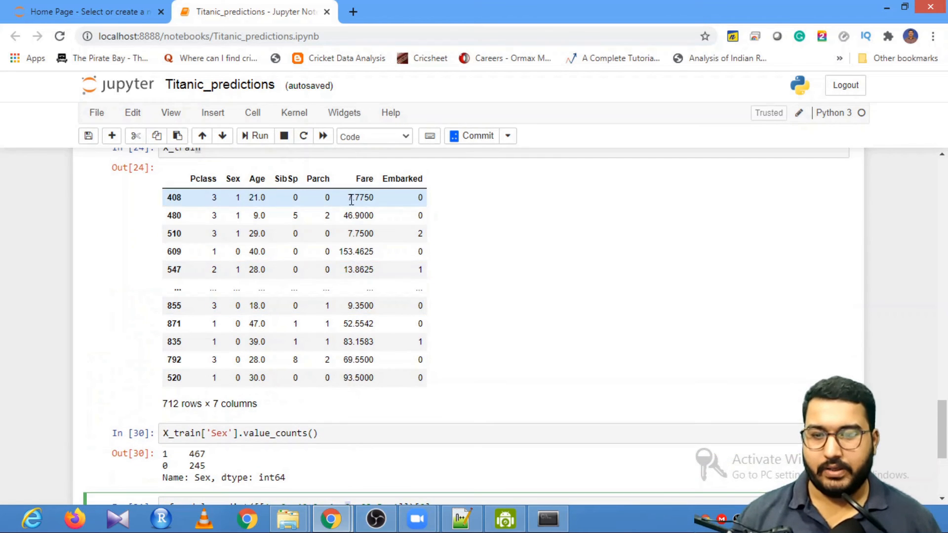
scroll("down", 3)
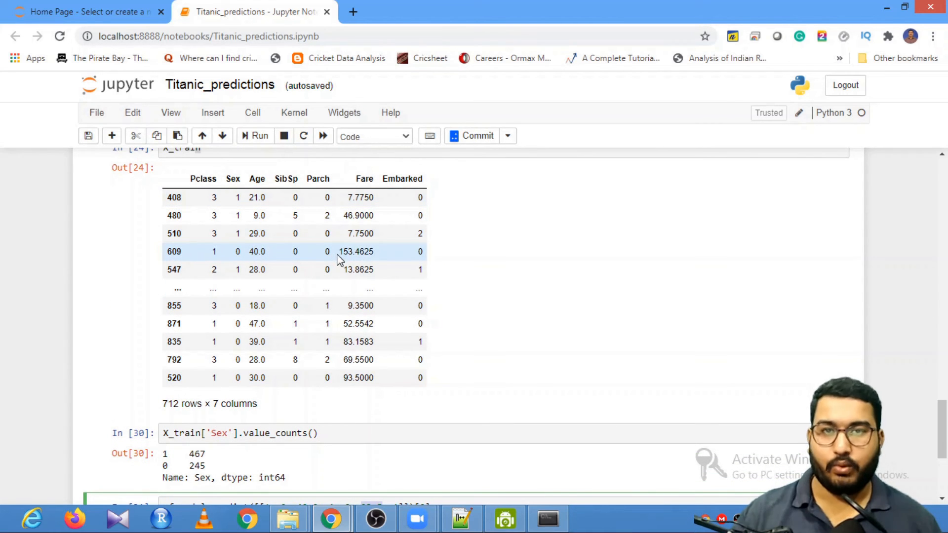
scroll("down", 3)
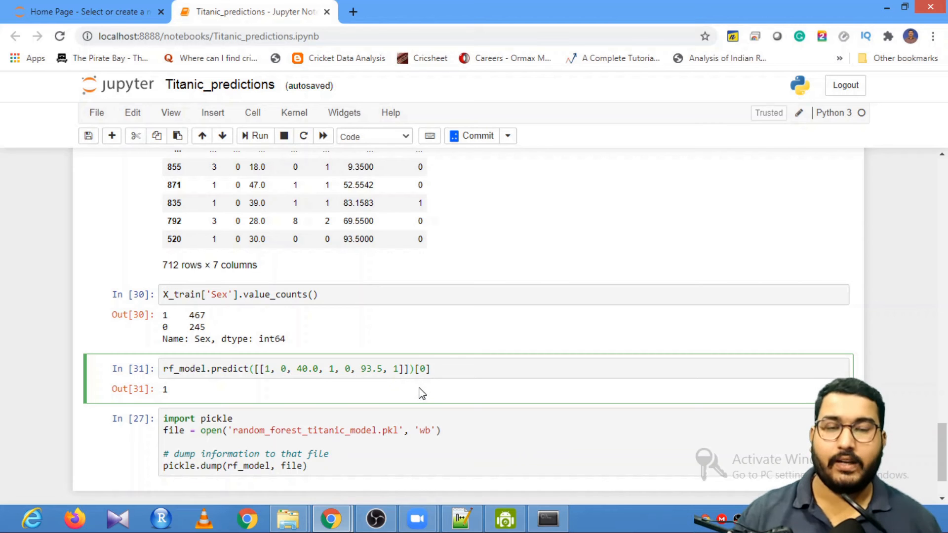
left_click(432, 369)
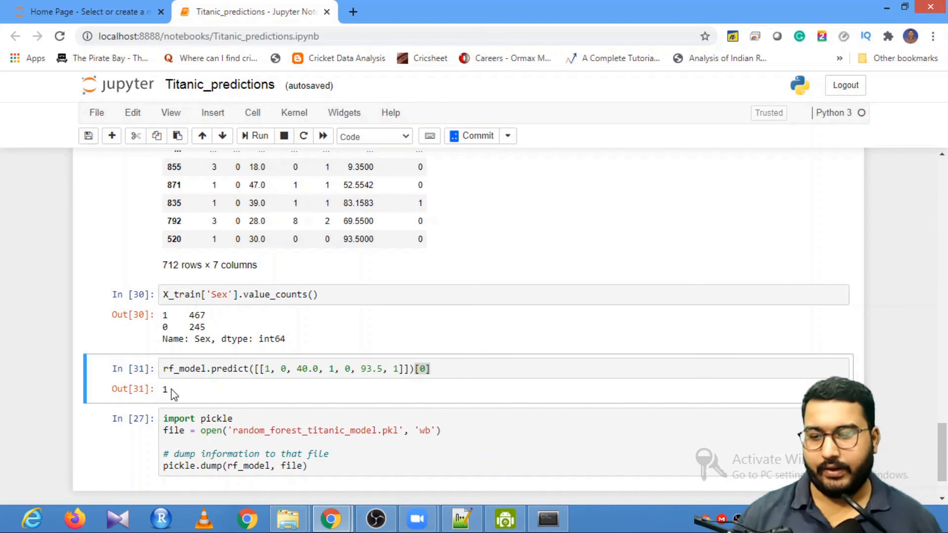
double_click(165, 389)
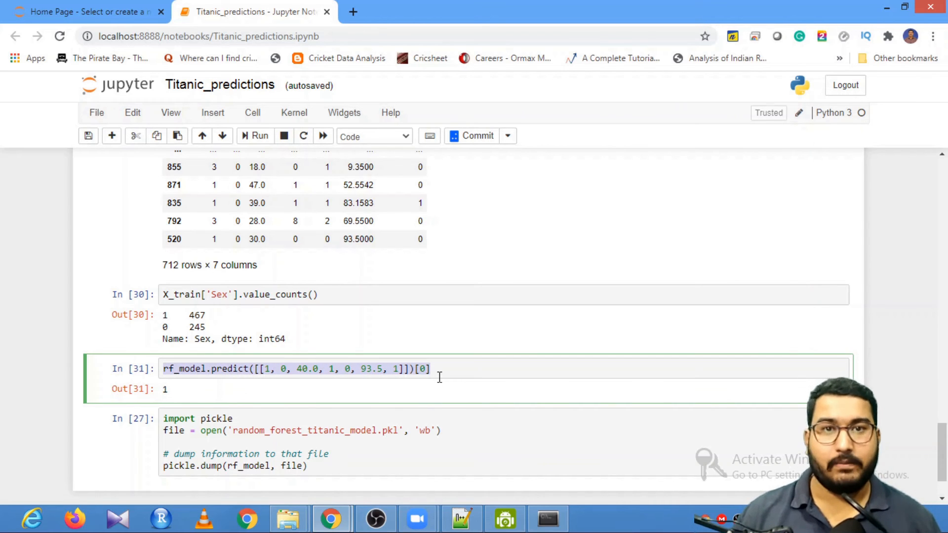
scroll("down", 3)
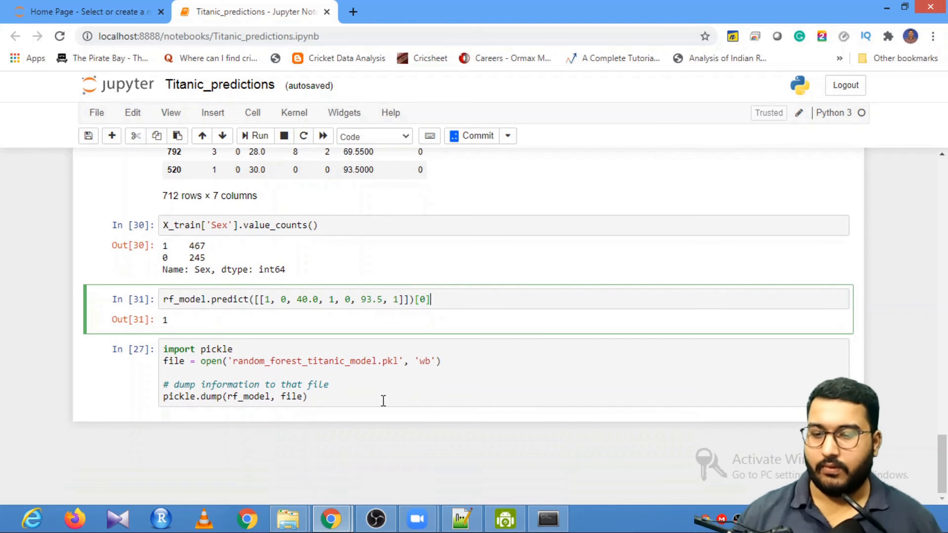
double_click(178, 348)
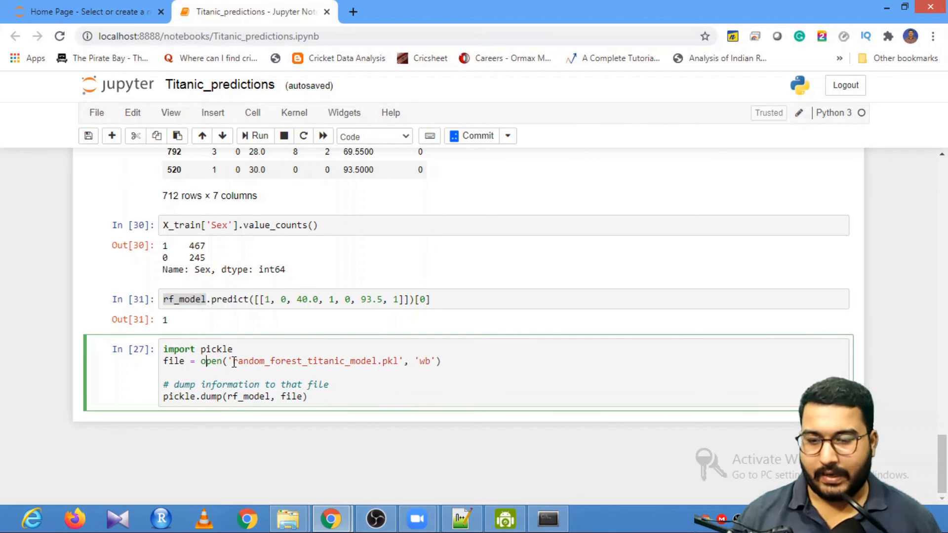
double_click(314, 362)
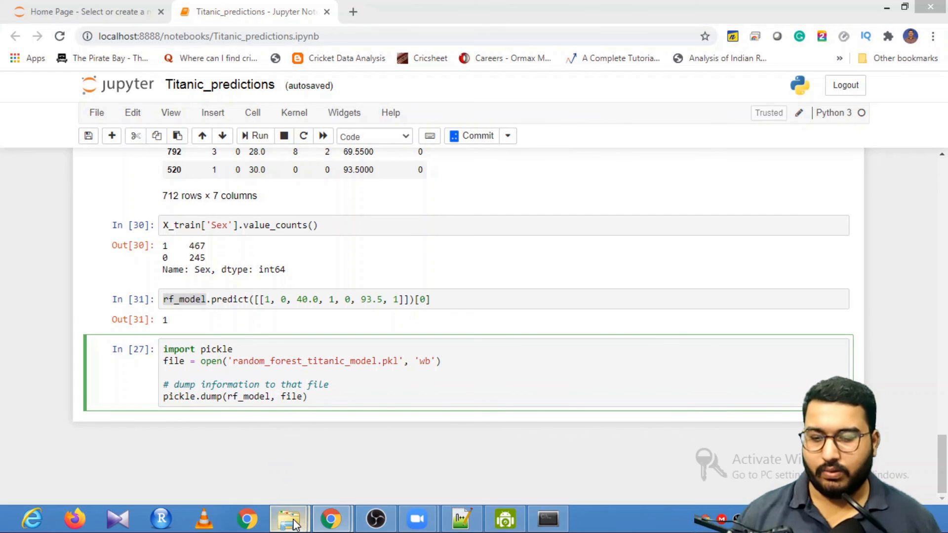
left_click(288, 518)
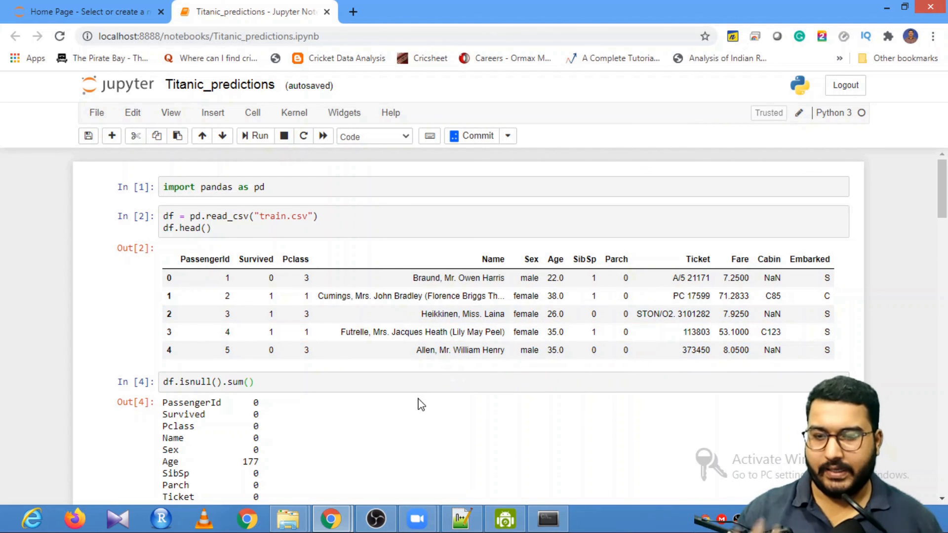
mouse_move(422, 419)
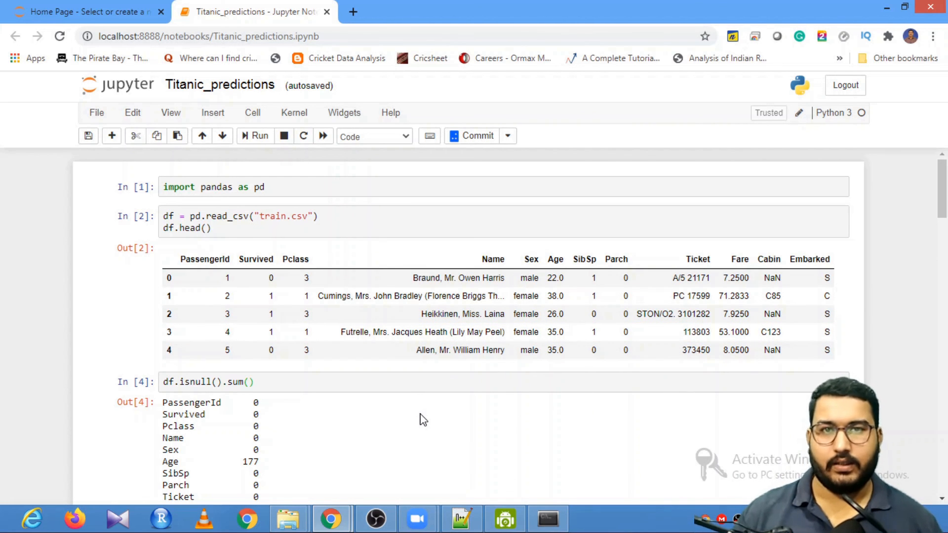